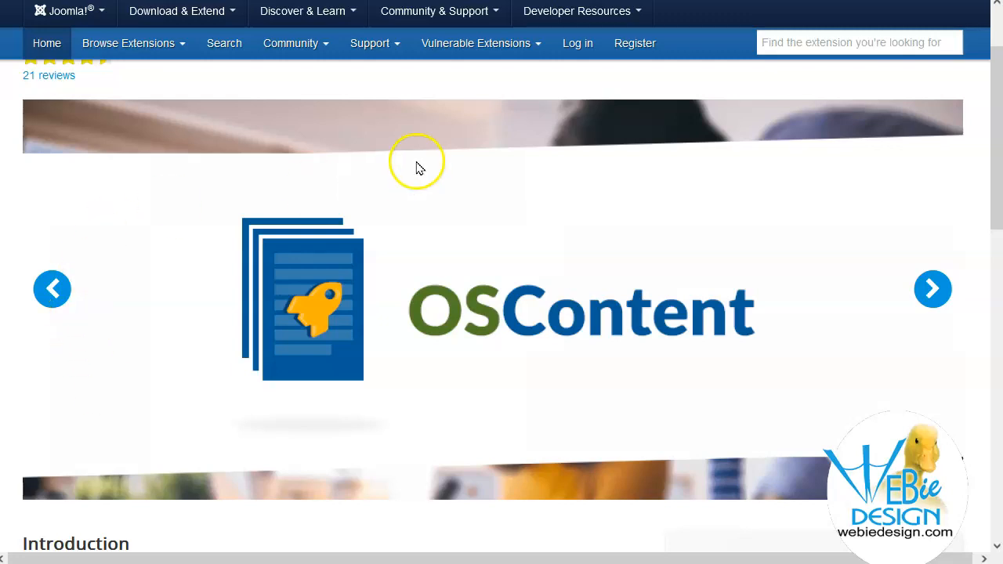
Scroll the Joomlashack download page to the OSContent Pro section
scroll("down", 3)
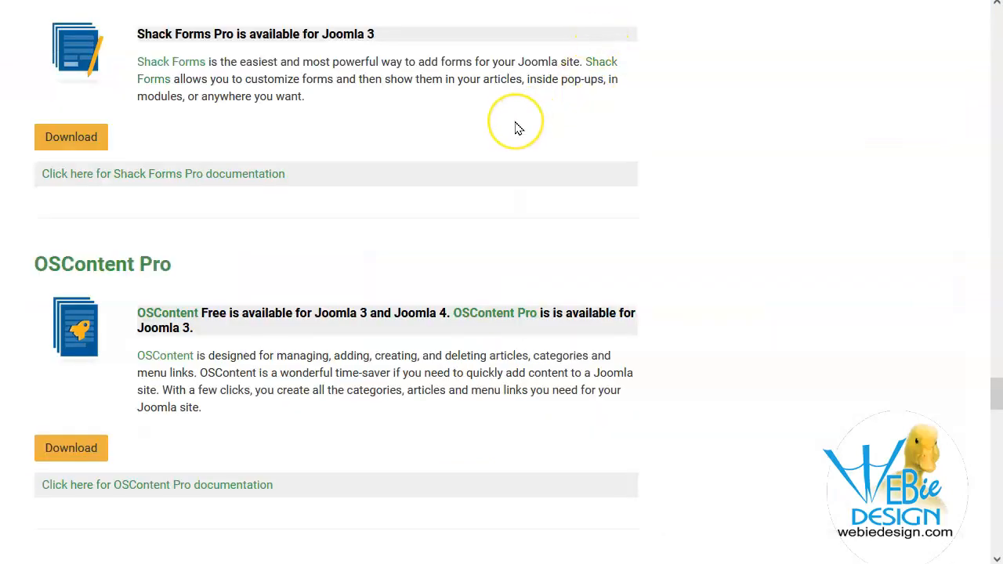
mouse_move(321, 322)
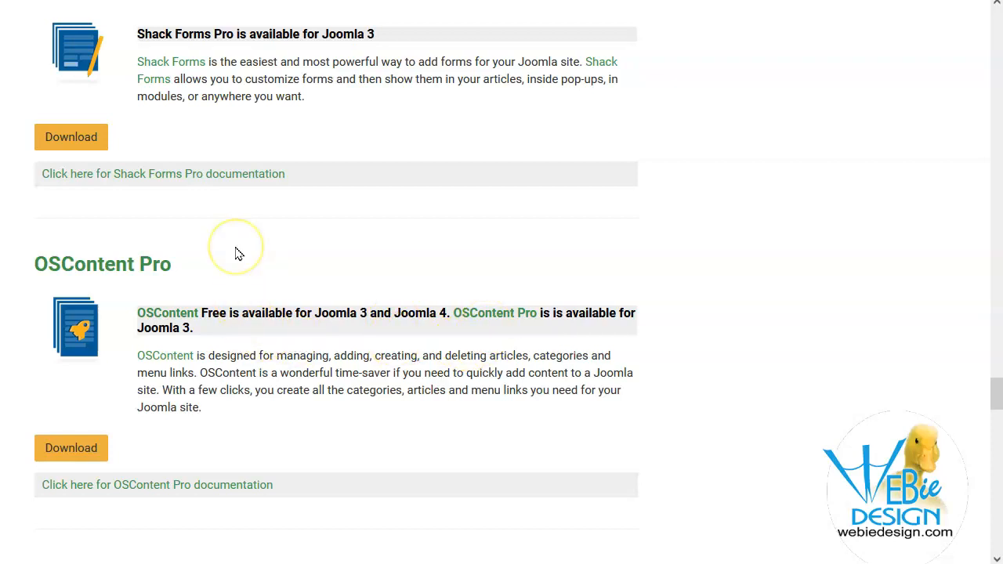
mouse_move(462, 116)
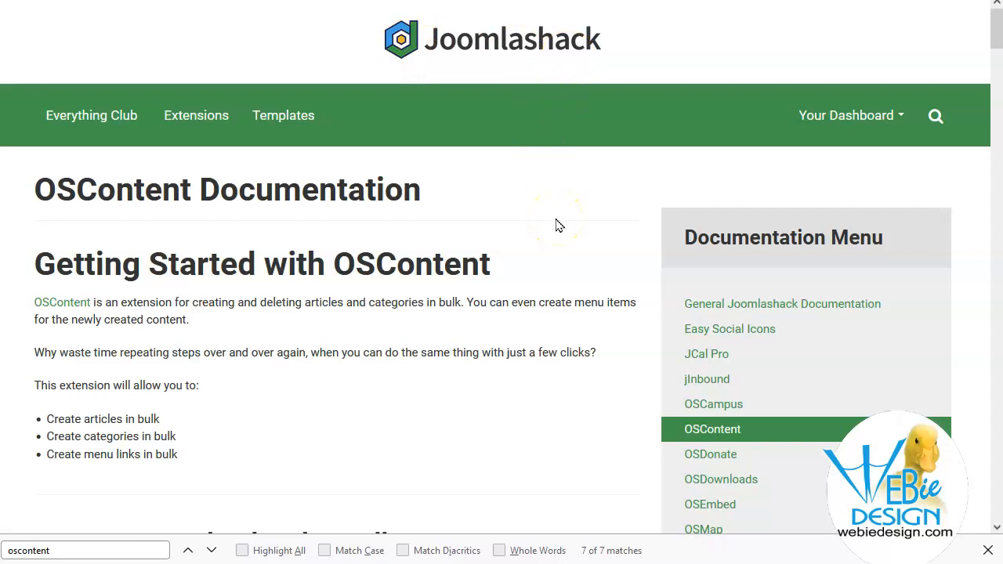
Scroll through the OSContent getting-started steps in the documentation
scroll("down", 3)
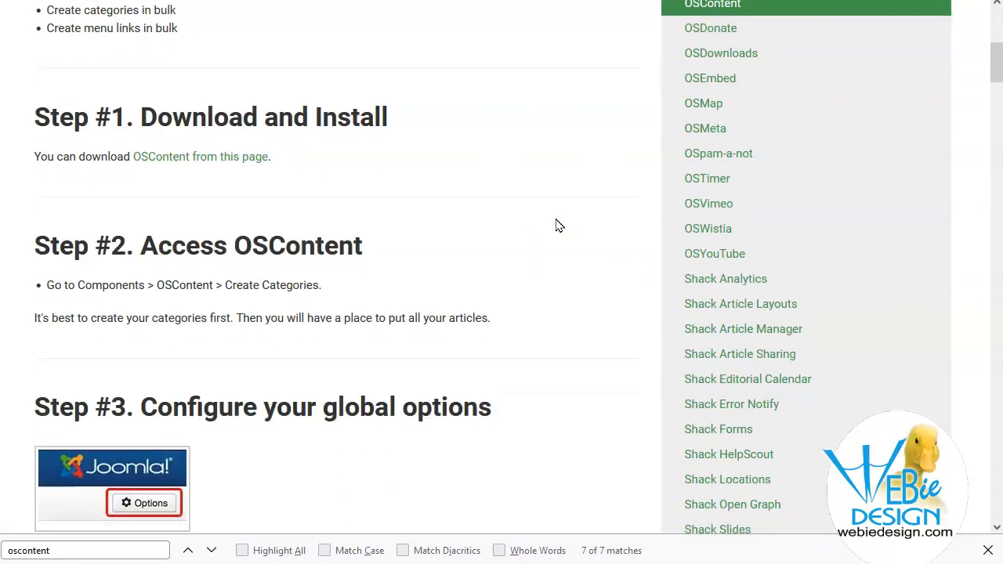
scroll("down", 3)
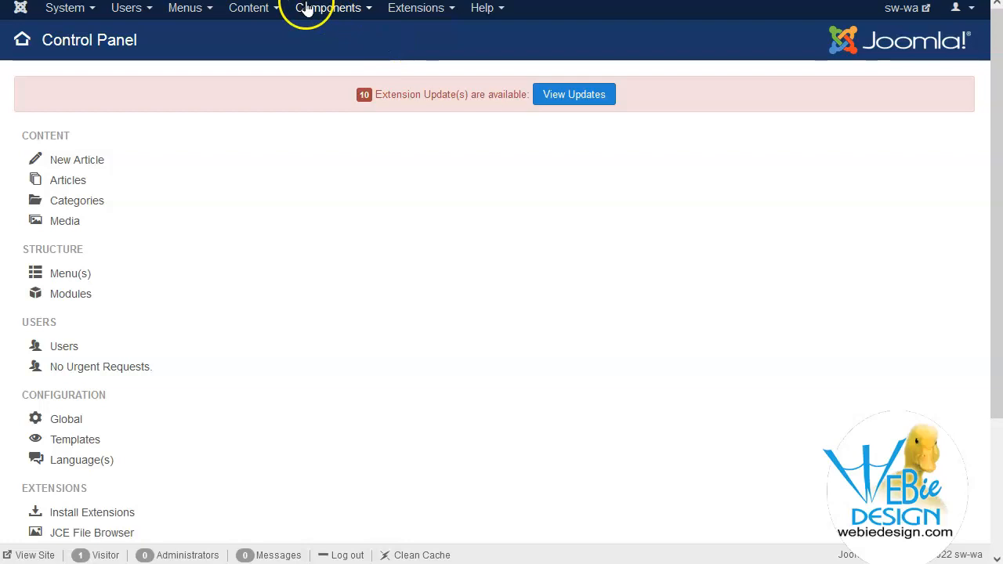
Navigate to Components > OSContent Pro to reach its Create Mass Content page
left_click(332, 8)
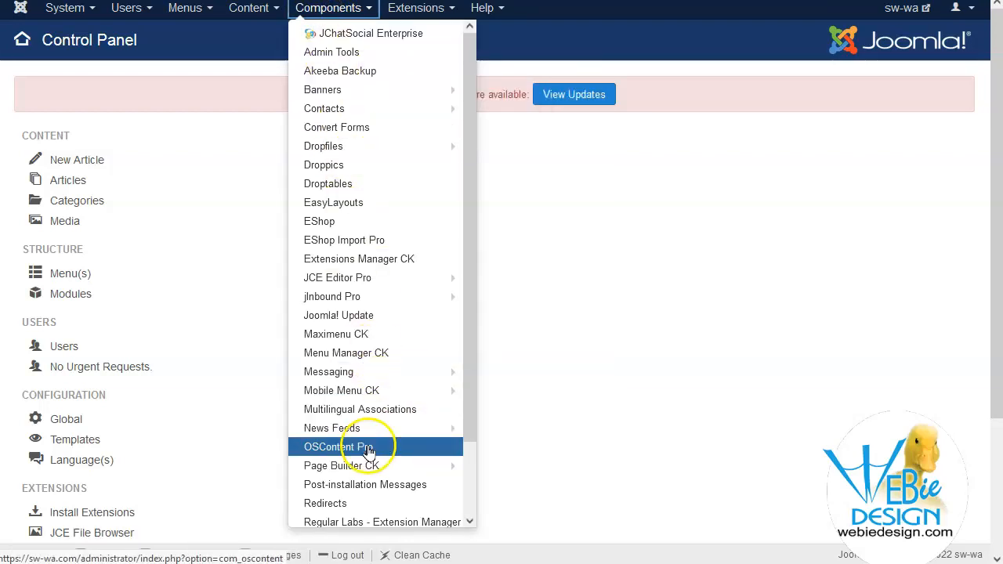
left_click(341, 447)
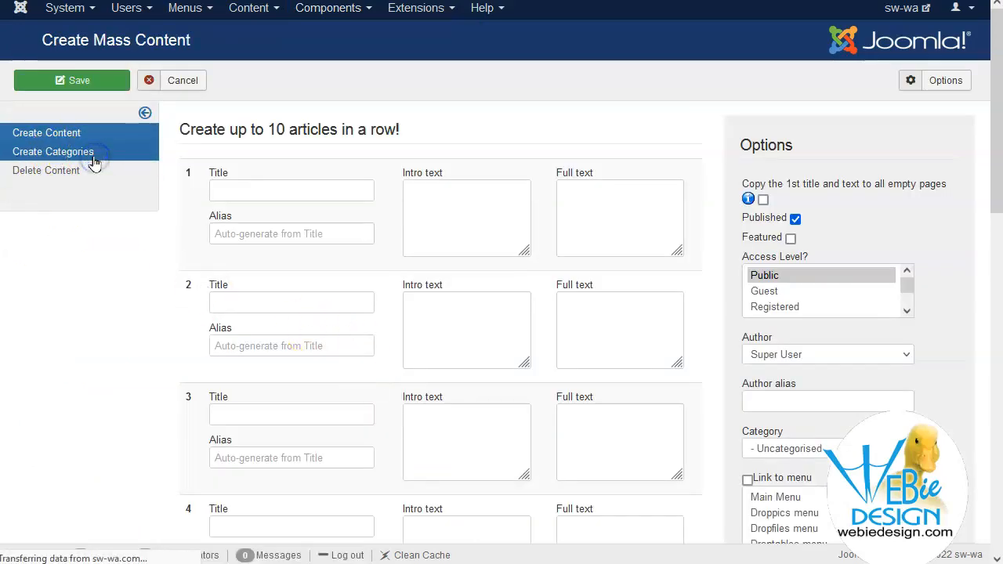
Switch to Create Categories and review the bulk category form options
left_click(53, 151)
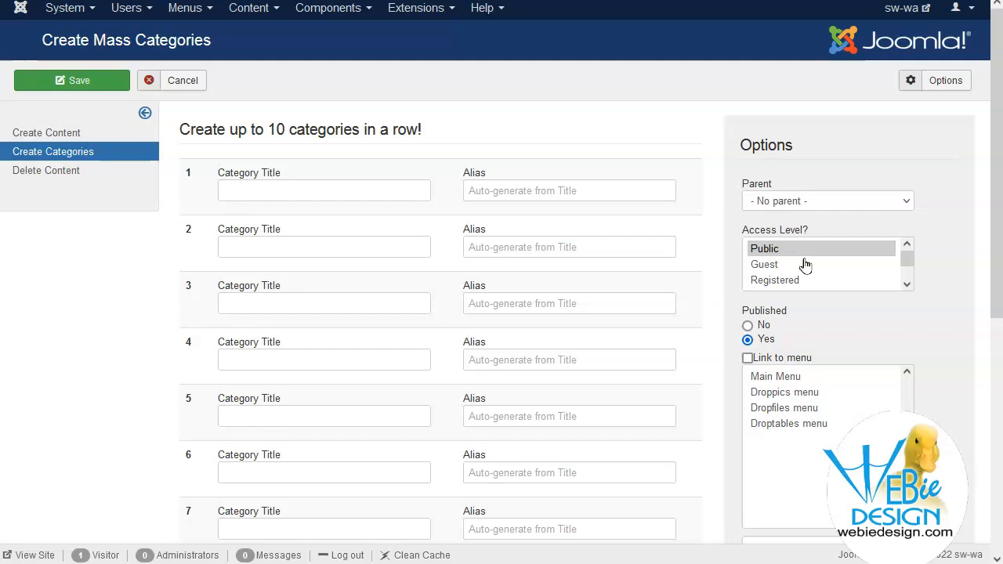
mouse_move(787, 207)
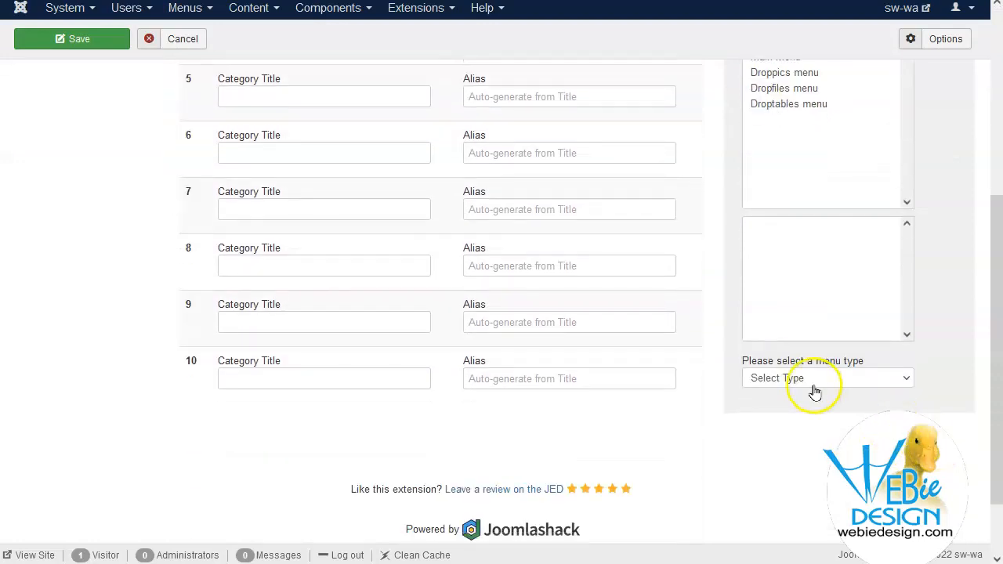
left_click(828, 377)
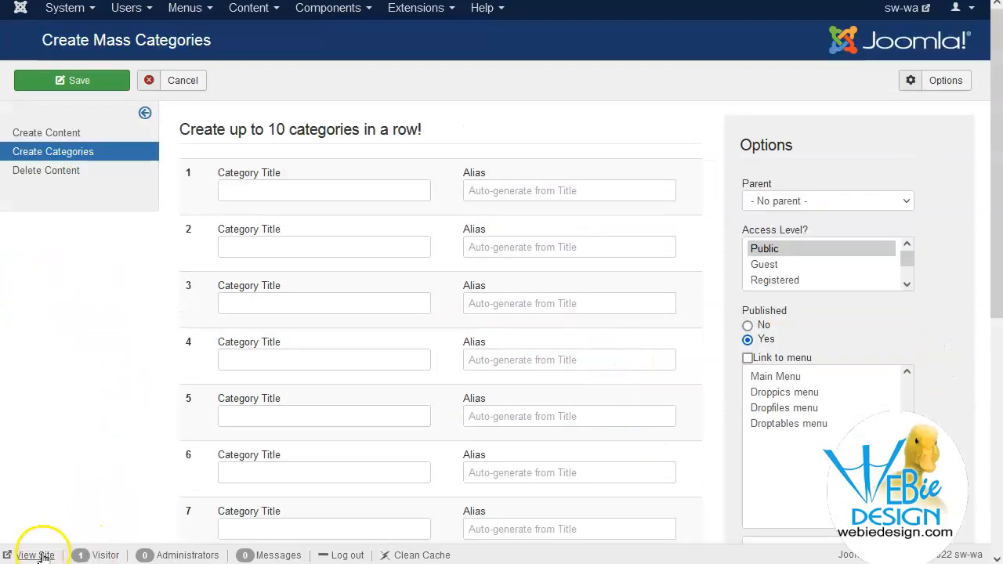
Enter titles Category 01 through Category 06 and save the new categories
type("Category 01")
type("Category 06")
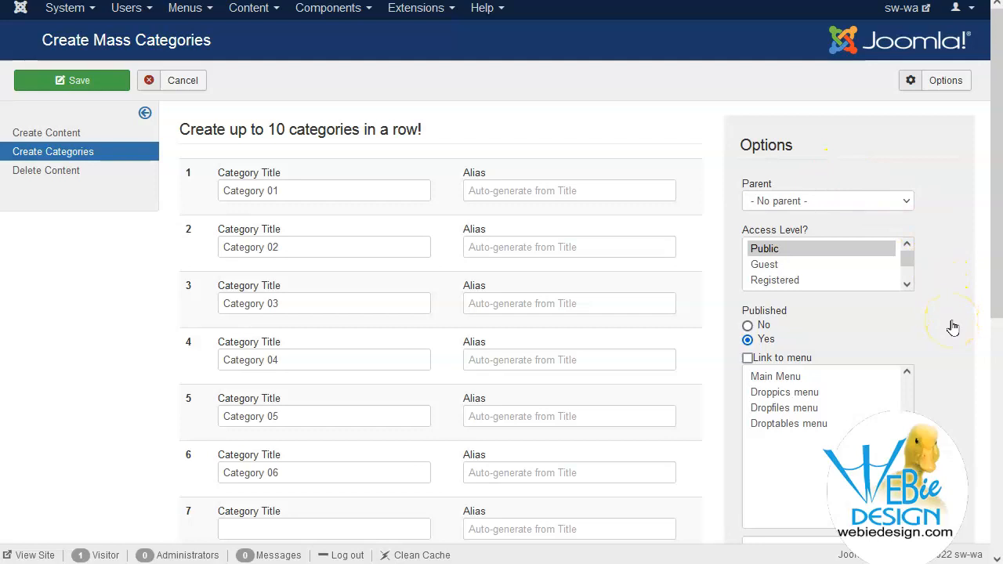
scroll("down", 3)
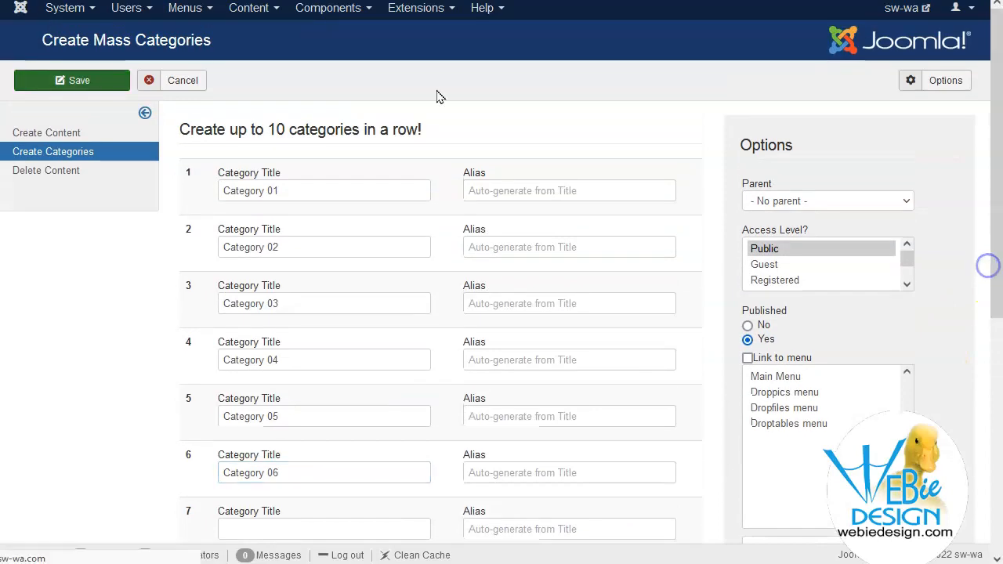
left_click(72, 80)
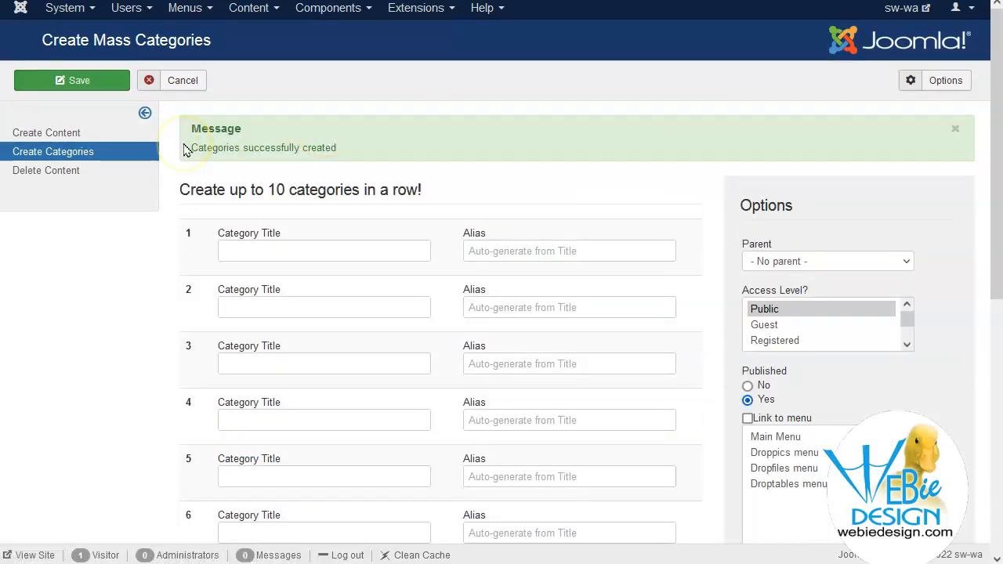
mouse_move(261, 14)
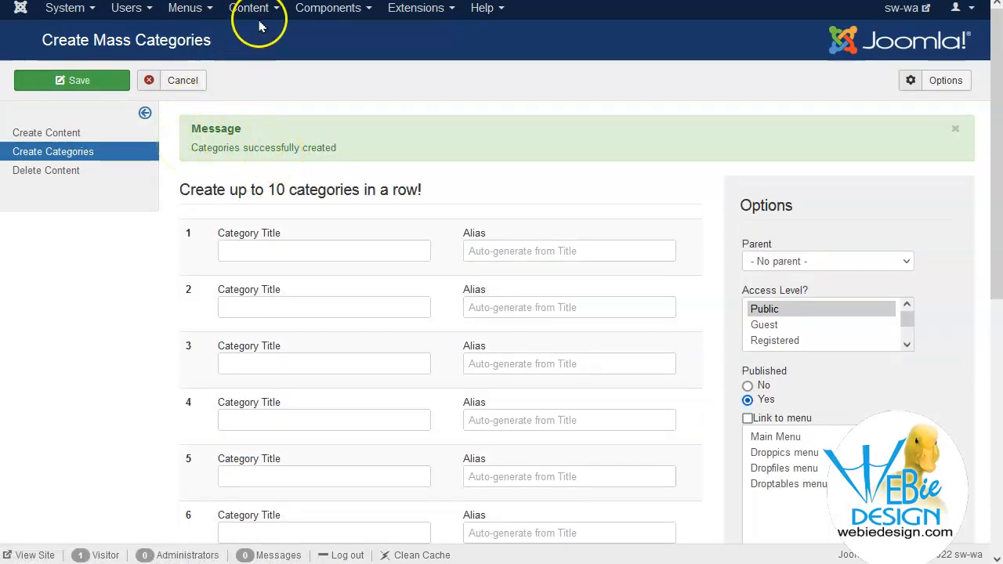
left_click(252, 8)
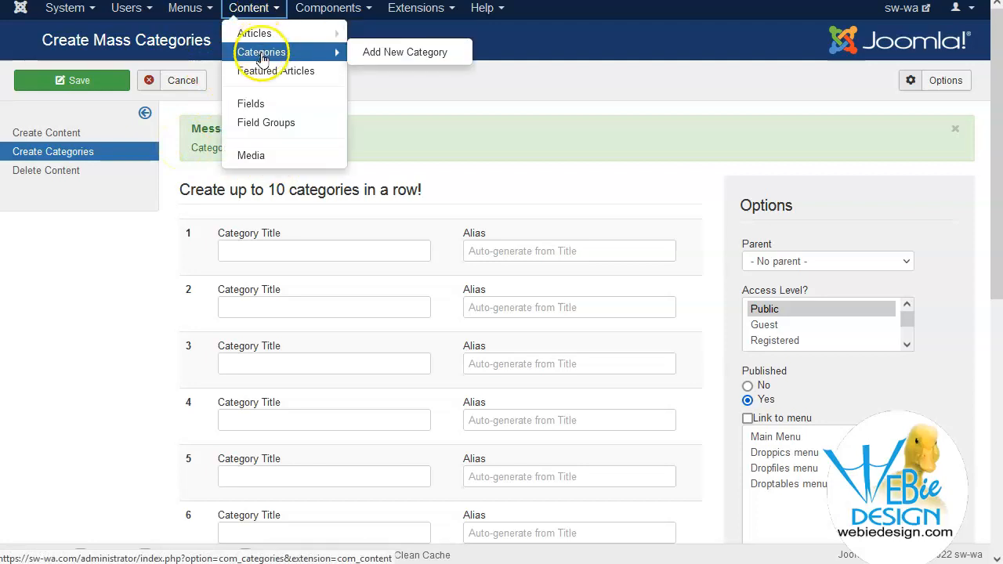
left_click(185, 9)
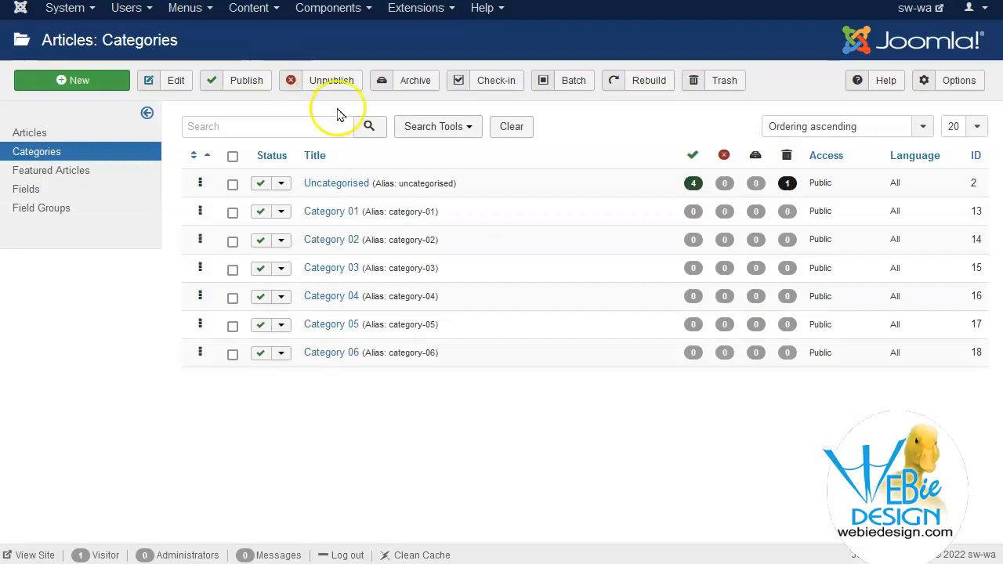
mouse_move(372, 340)
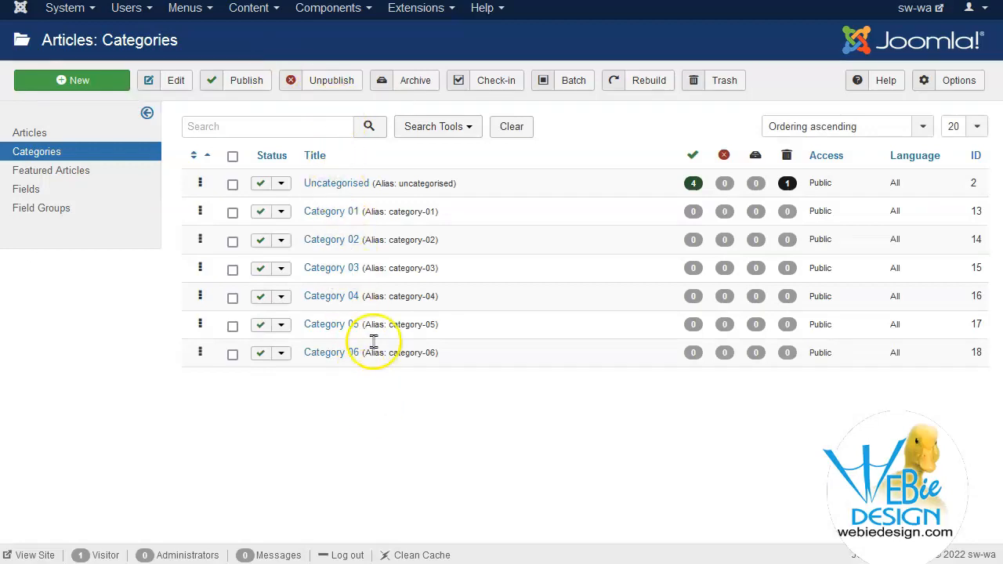
mouse_move(470, 194)
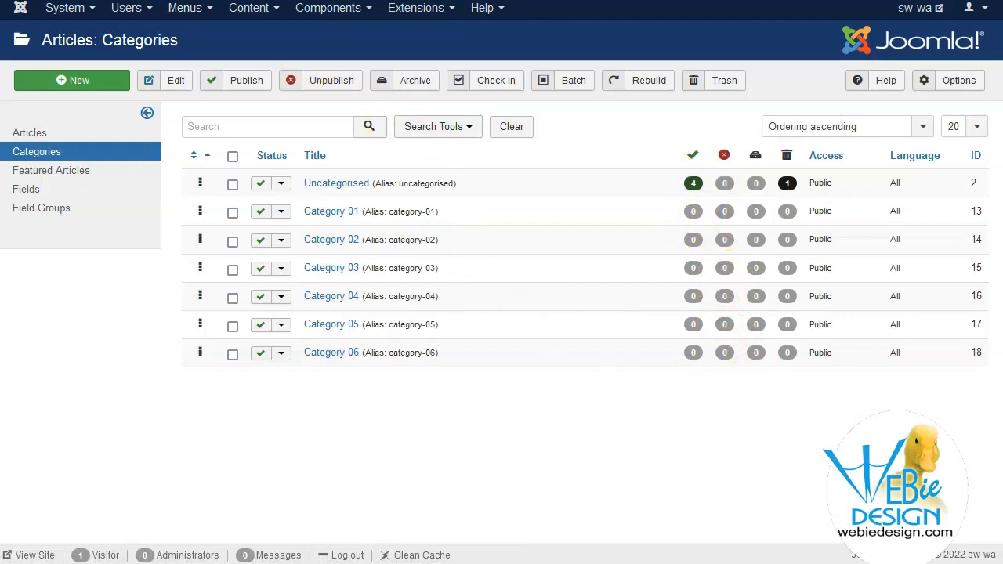
left_click(185, 8)
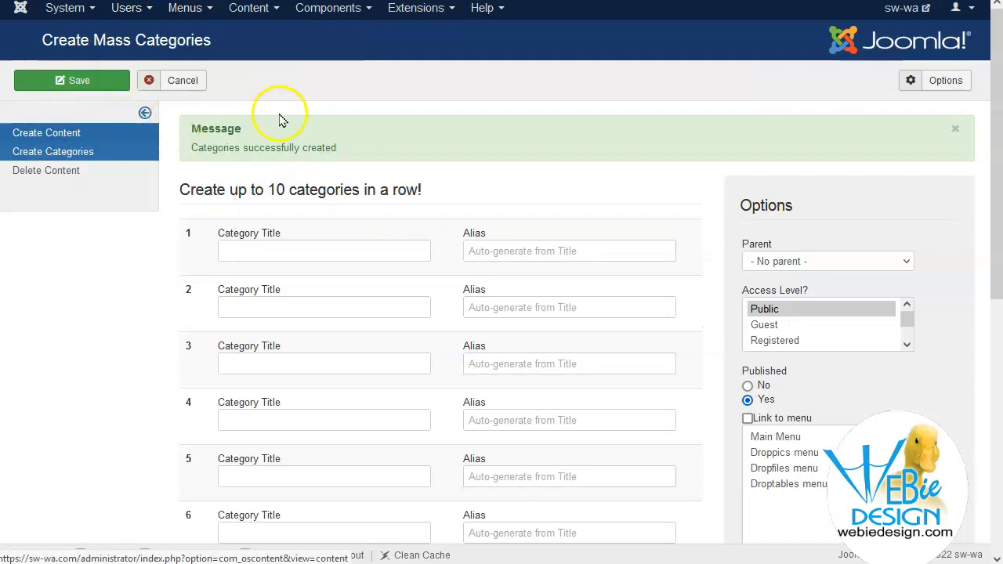
Fill Article 01–05 with intro and full text in Create Content and assign Category 02
left_click(47, 132)
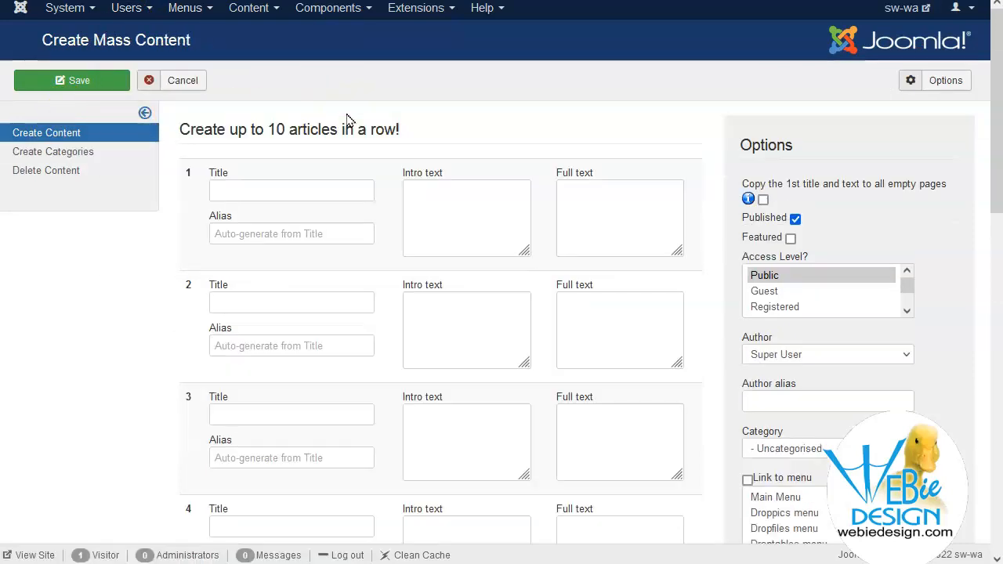
mouse_move(104, 414)
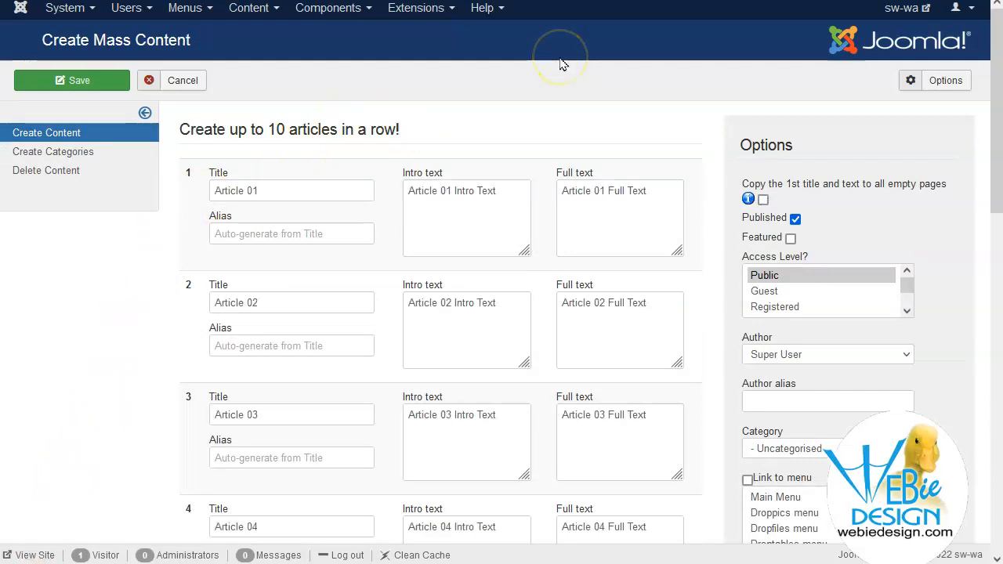
mouse_move(655, 97)
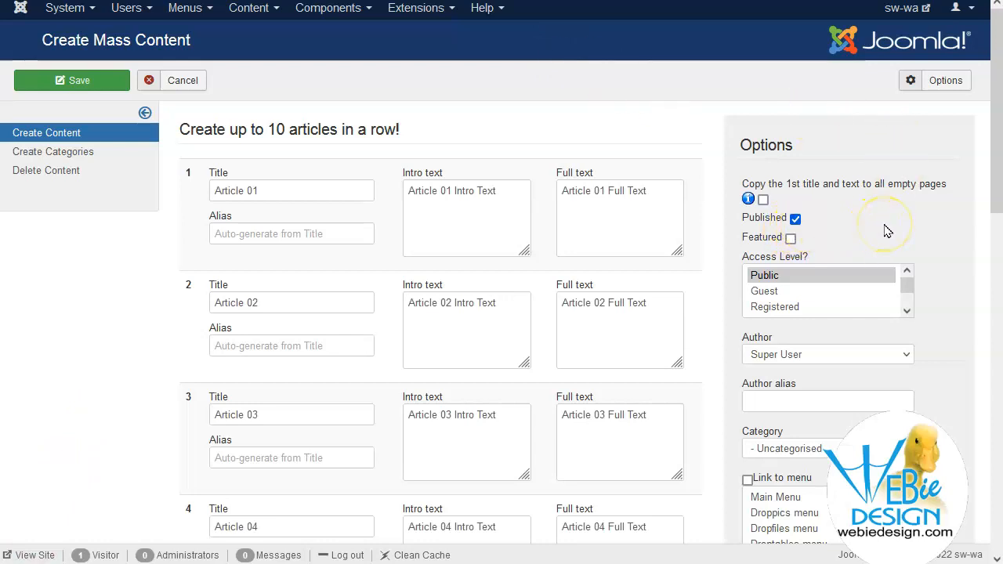
scroll("down", 3)
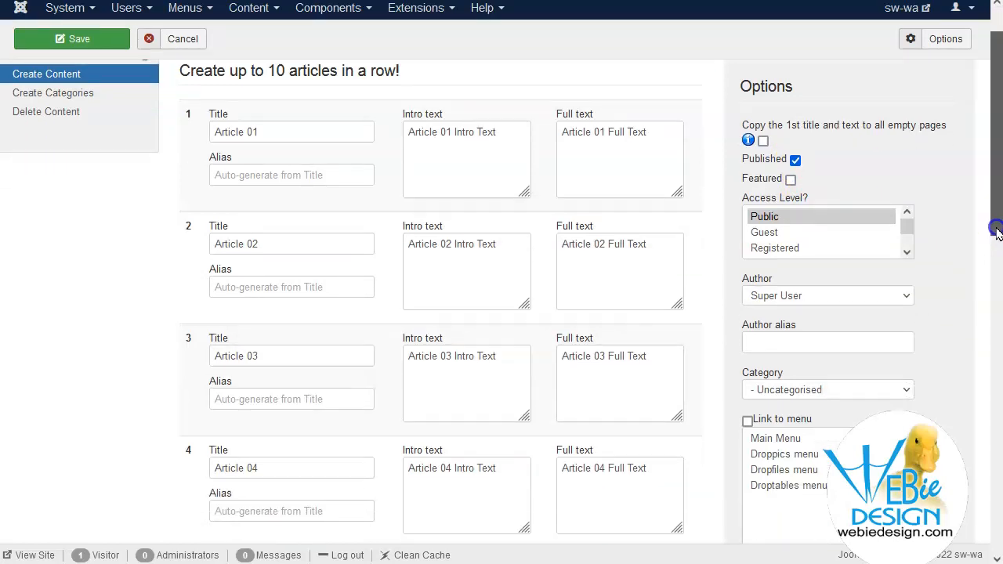
scroll("down", 3)
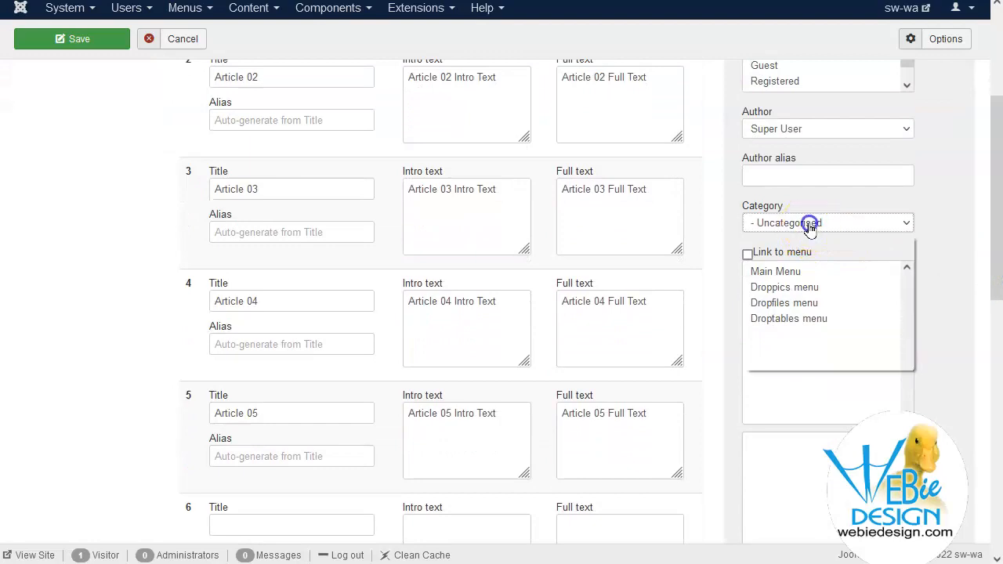
left_click(828, 222)
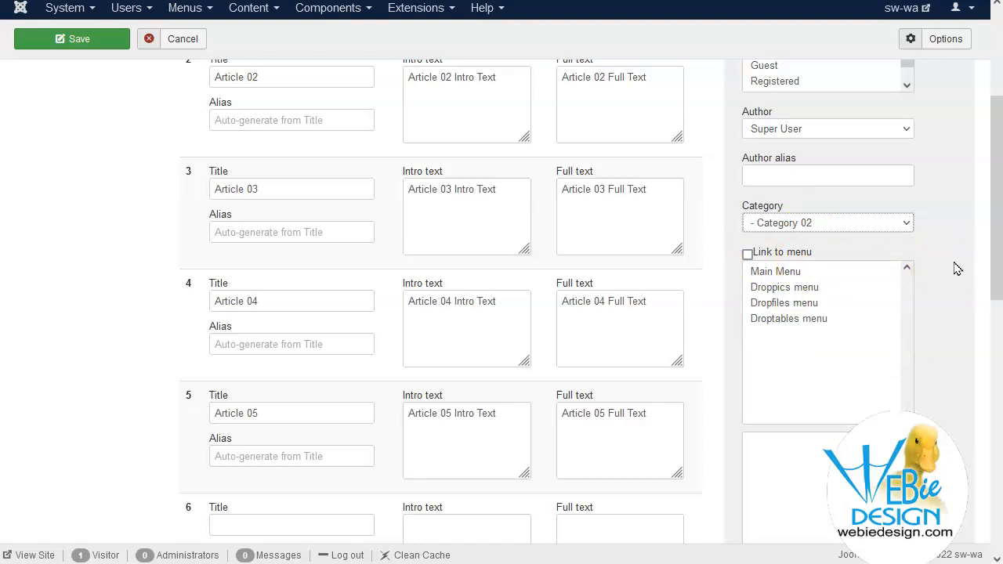
scroll("down", 3)
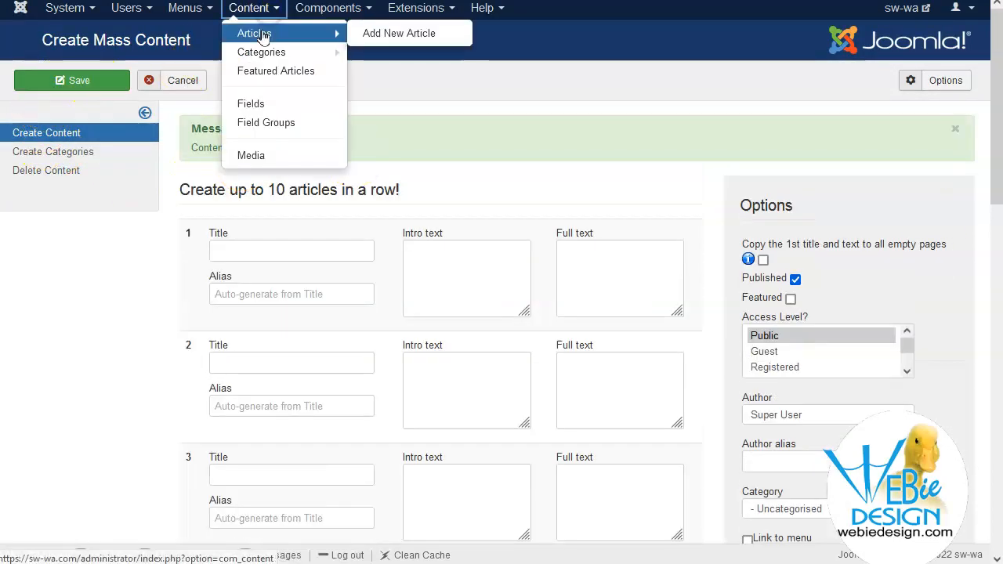
Check the Articles and Categories lists to confirm five articles in Category 02
left_click(254, 33)
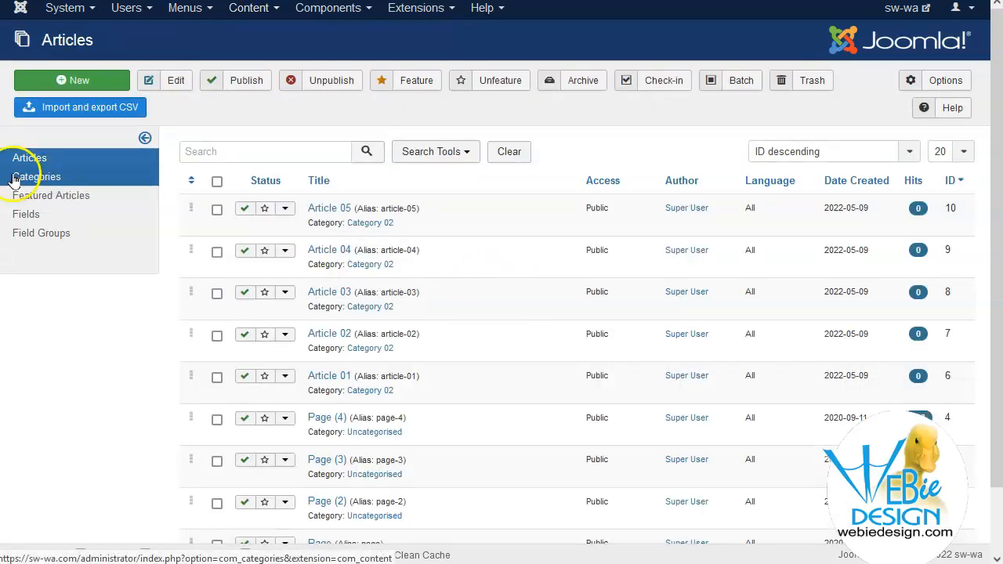
left_click(35, 176)
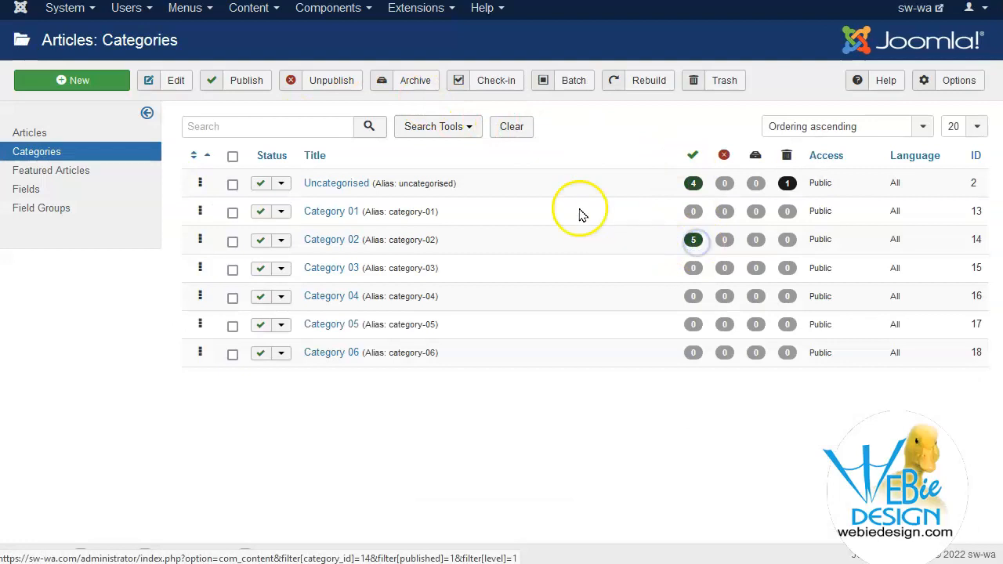
left_click(693, 239)
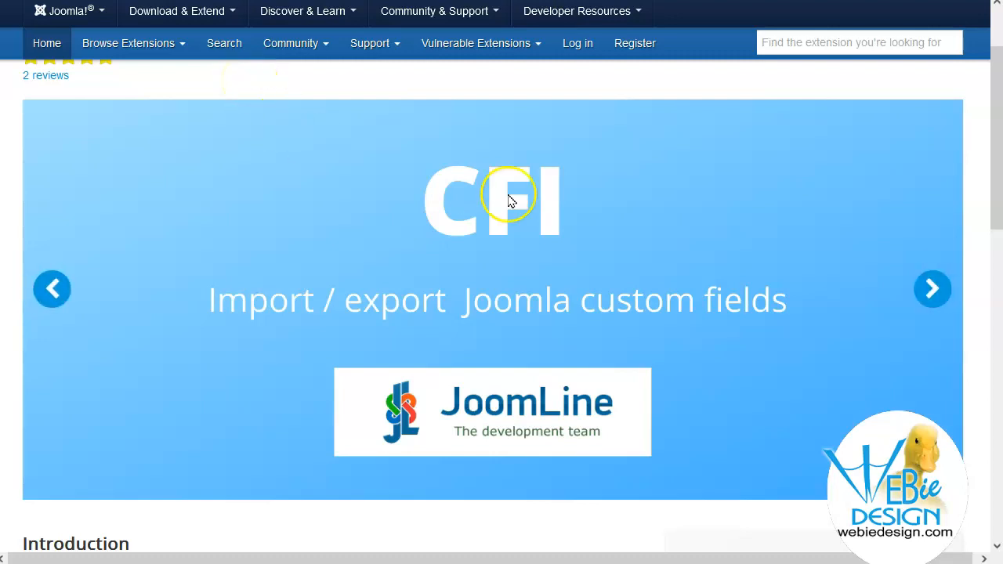
mouse_move(630, 321)
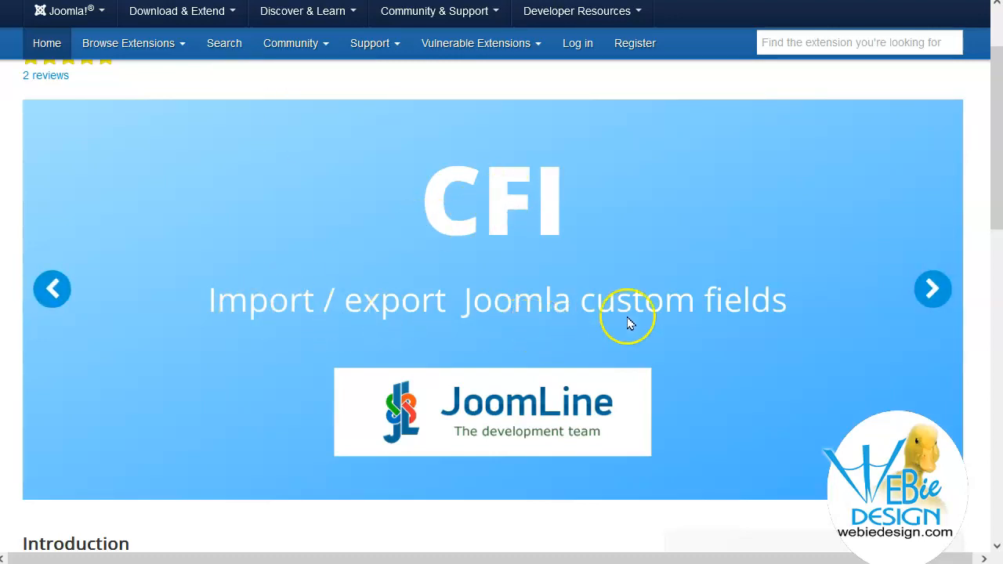
mouse_move(766, 322)
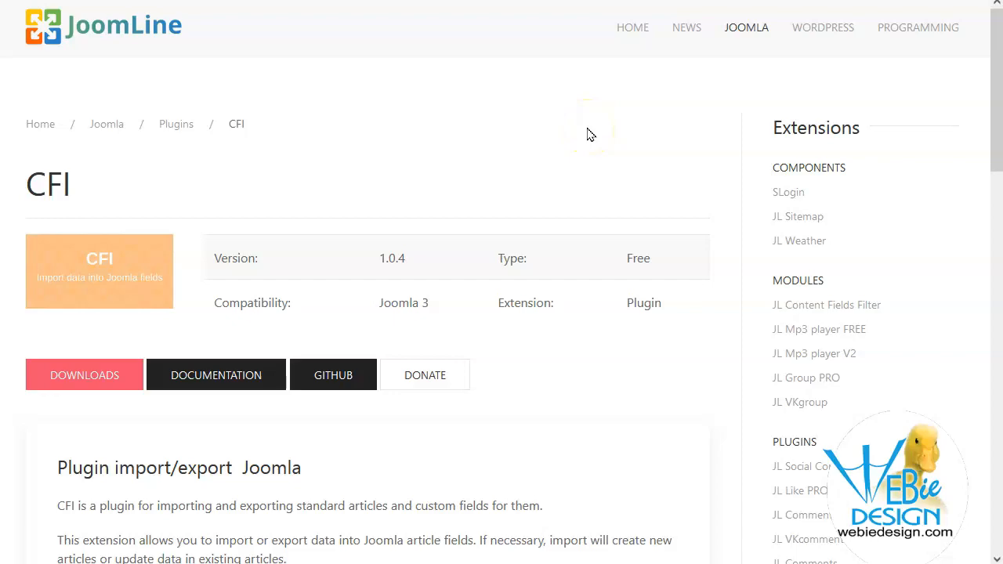
Scroll through the CFI plugin's CSV import/export features on JoomLine
scroll("down", 3)
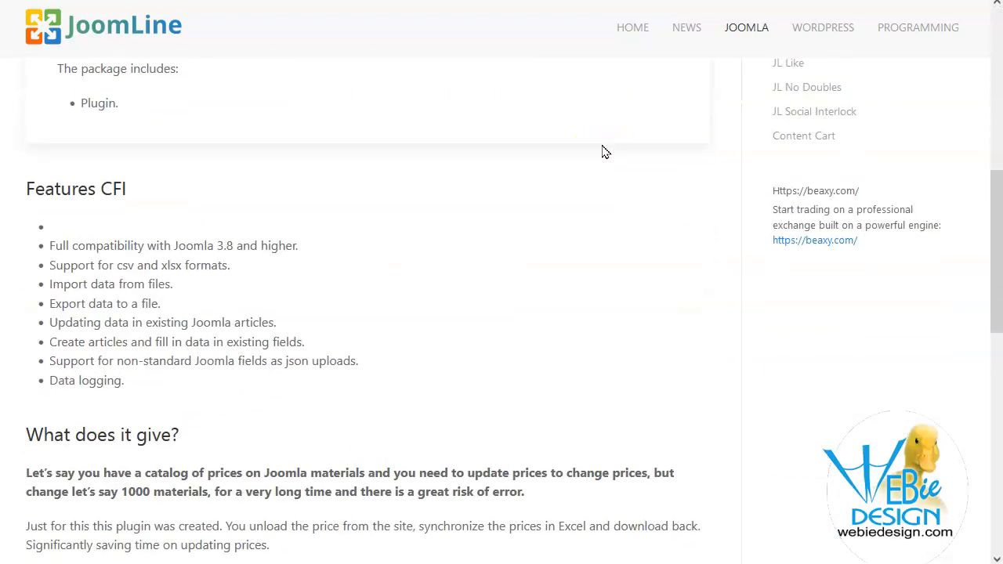
scroll("down", 3)
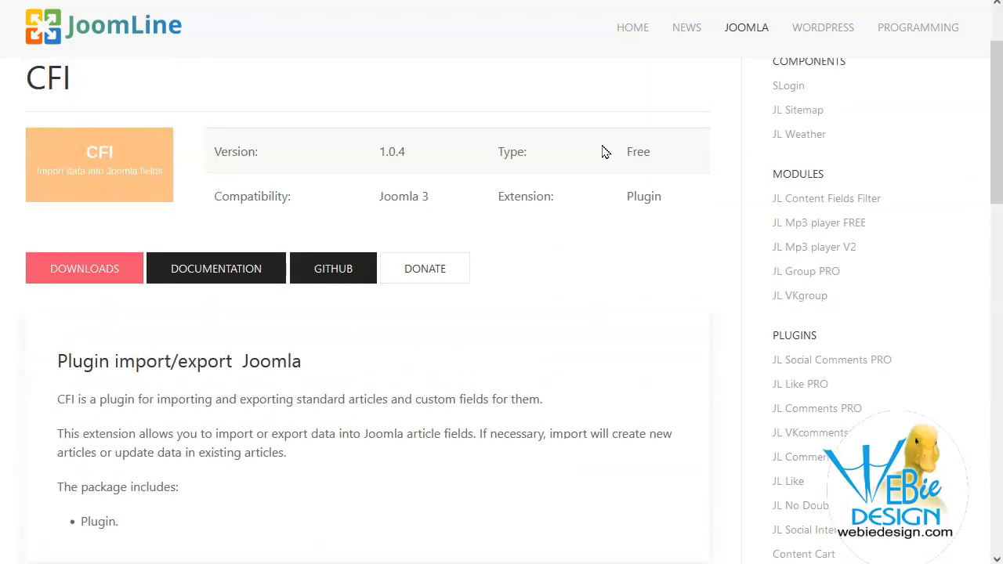
scroll("down", 3)
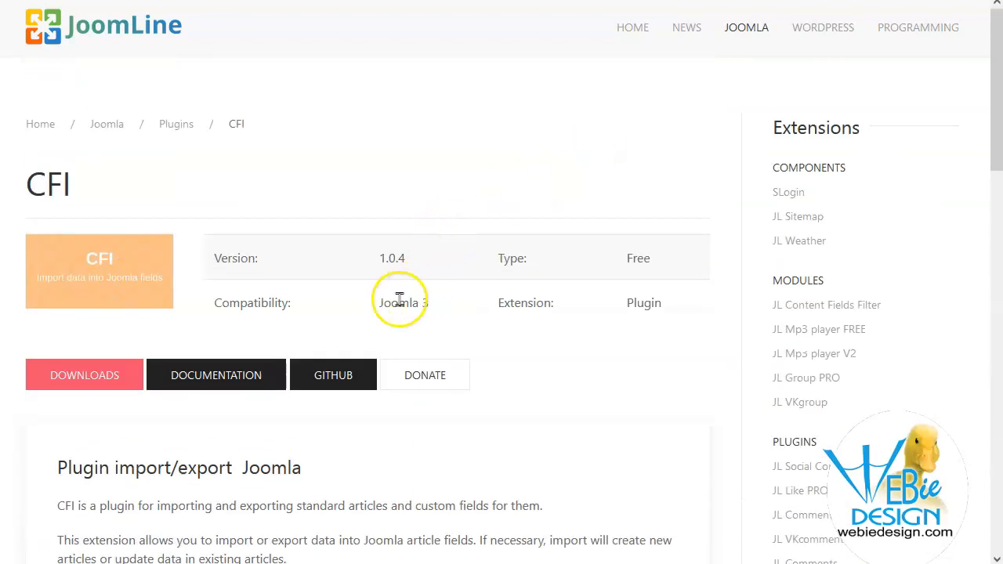
mouse_move(377, 170)
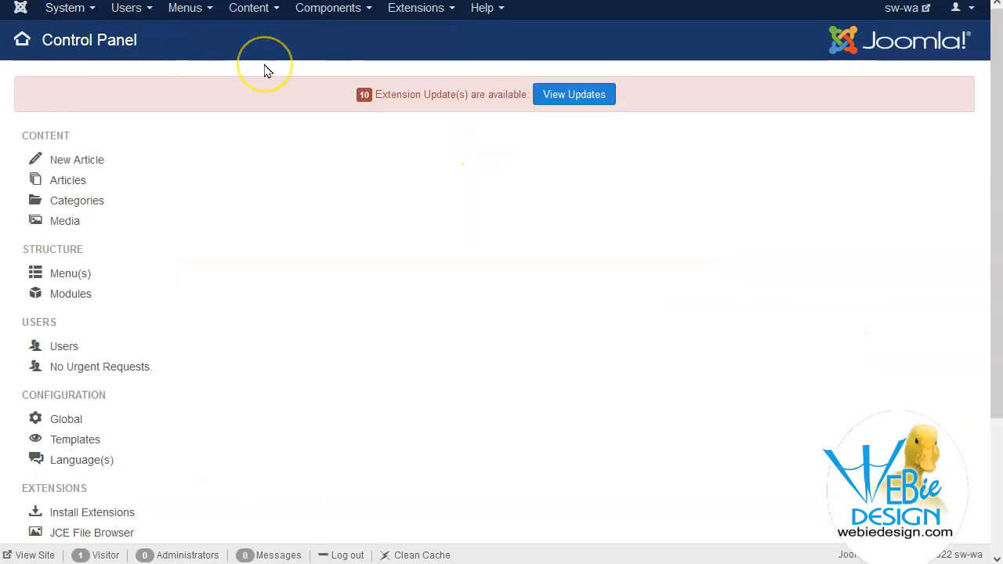
mouse_move(248, 8)
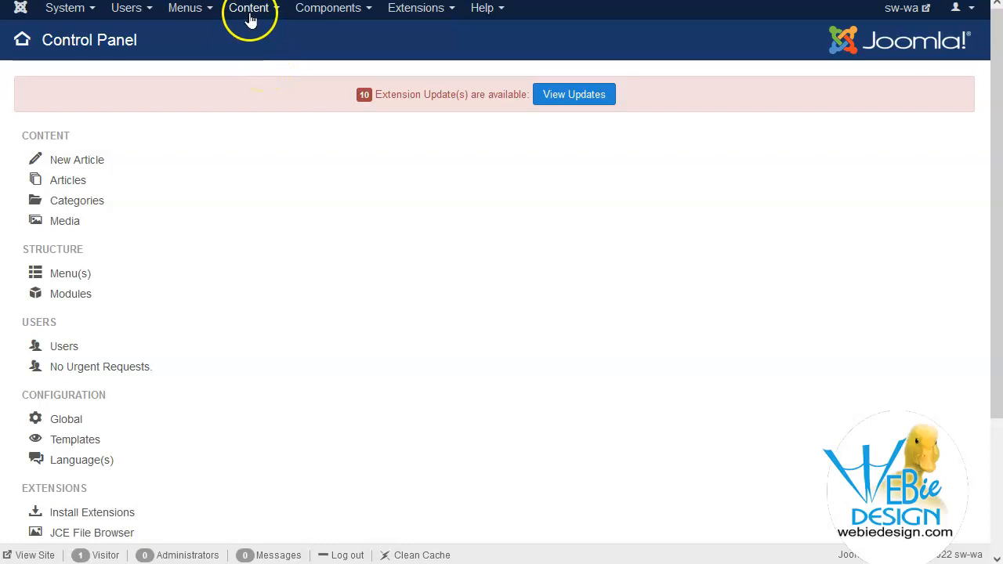
mouse_move(206, 50)
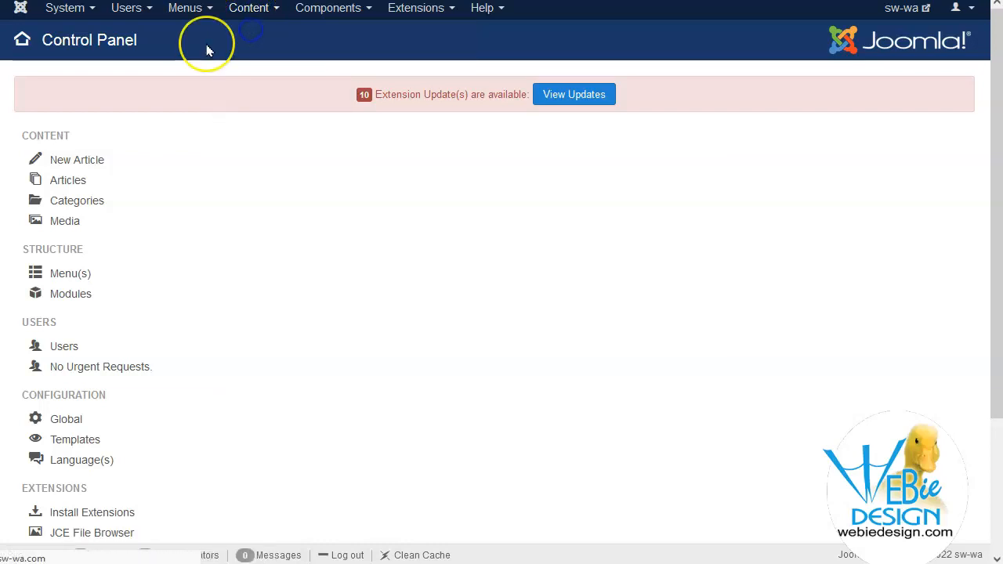
Go to Content > Articles to list the Category 02 articles
left_click(69, 179)
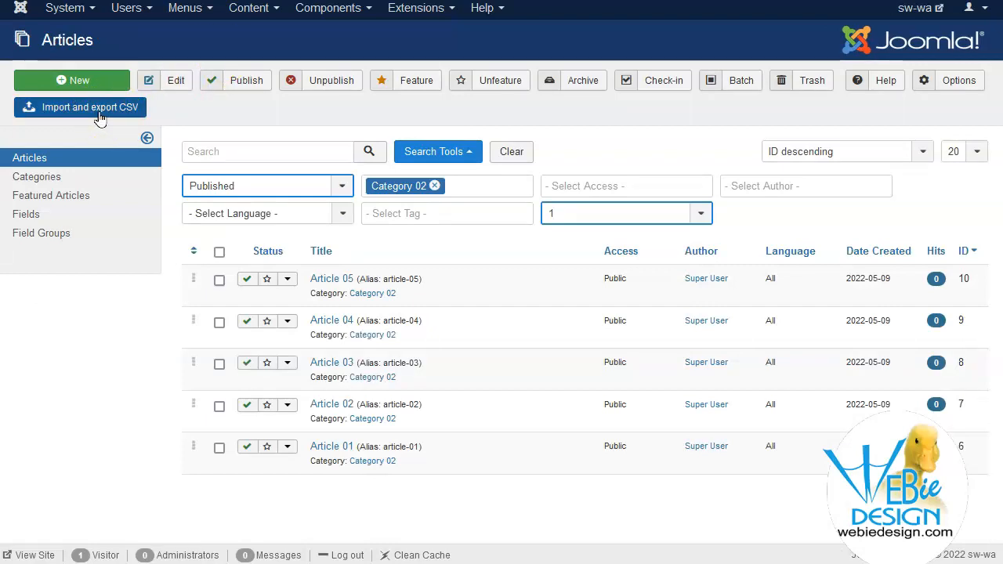
Export Category 02's articles to CSV via the CFI panel and open the downloaded file
left_click(88, 107)
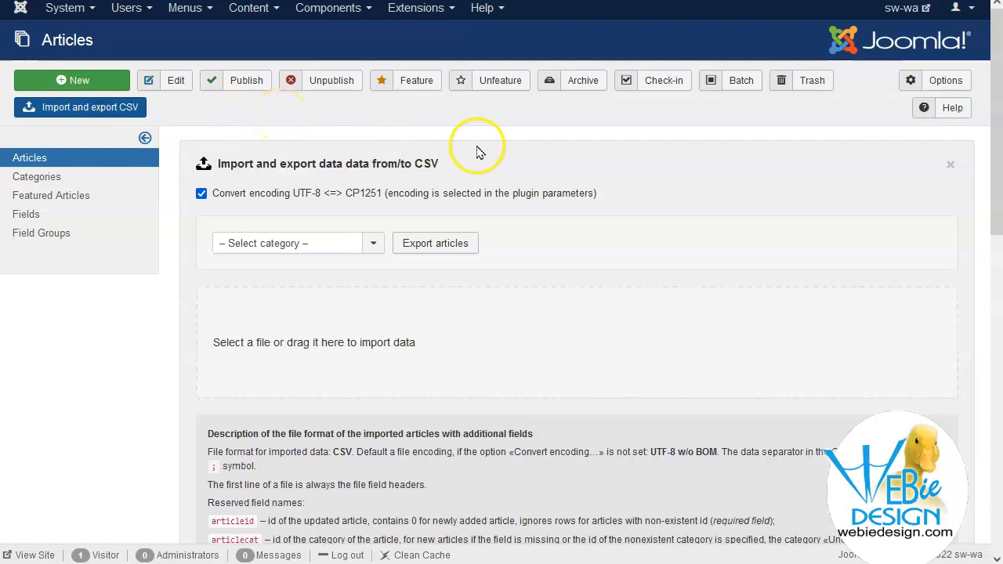
left_click(297, 243)
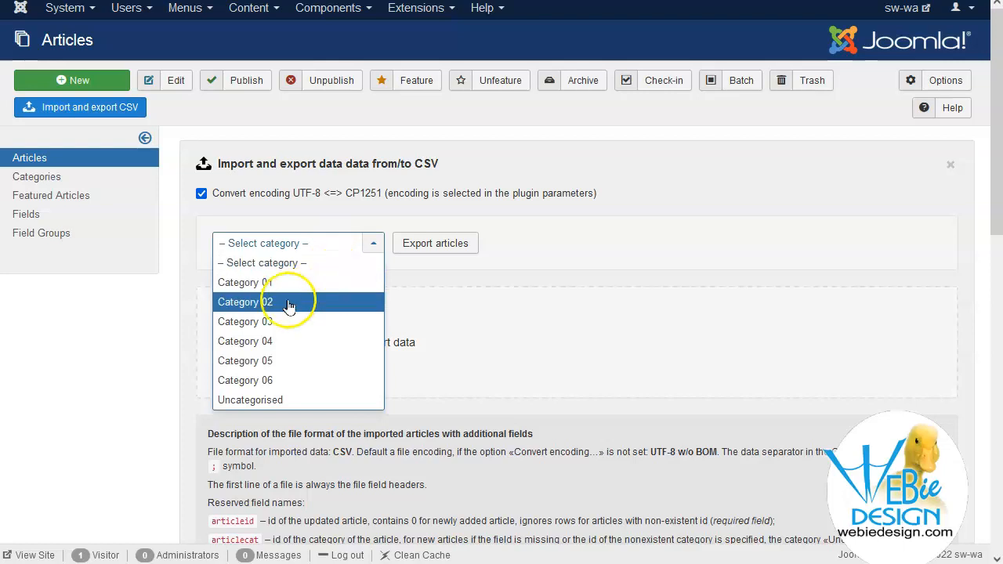
left_click(245, 300)
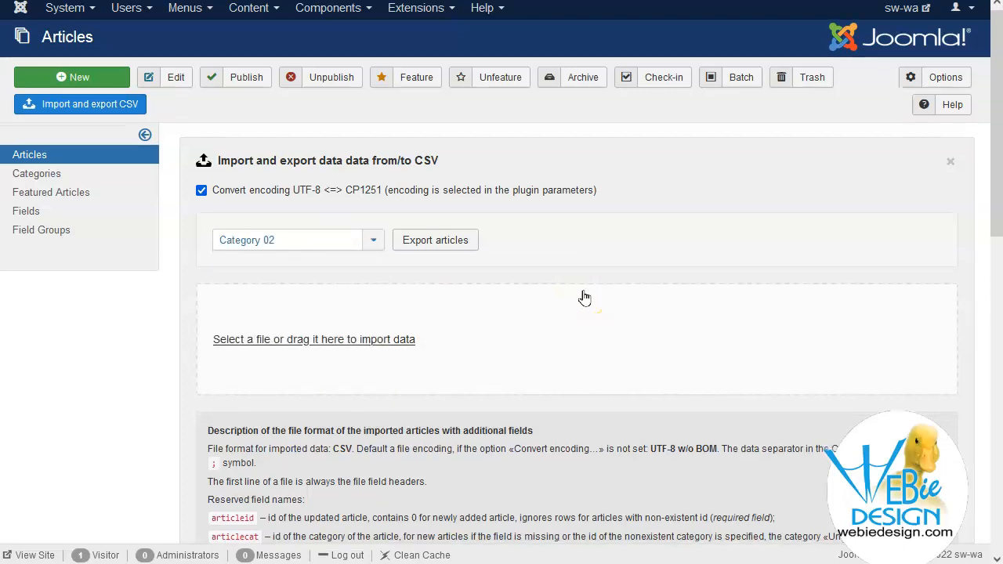
scroll("down", 3)
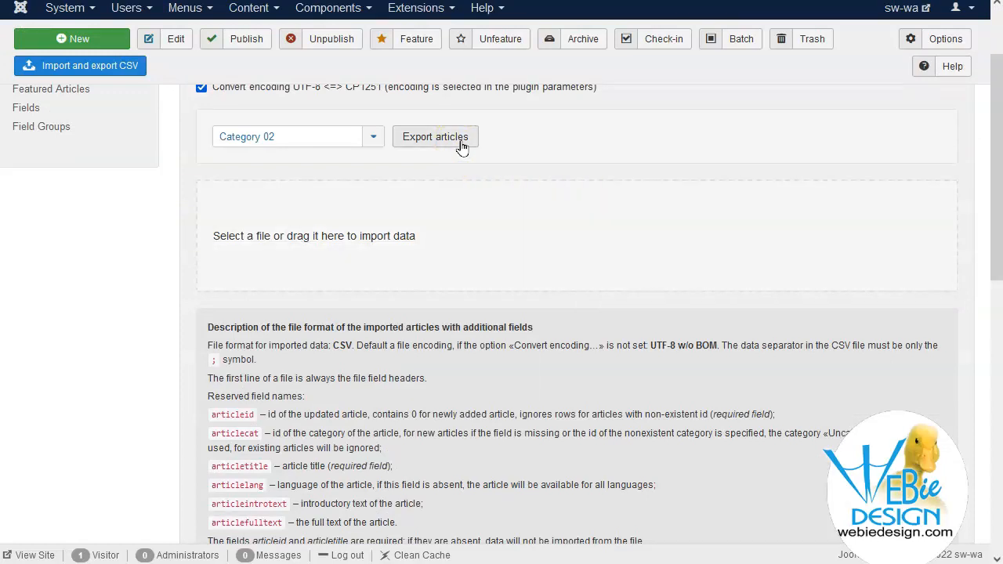
mouse_move(321, 263)
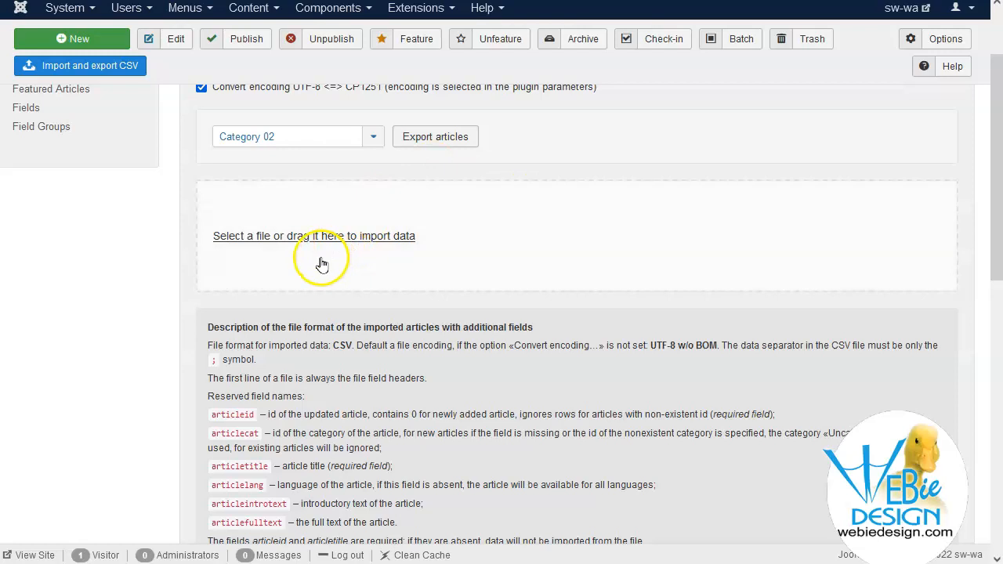
mouse_move(472, 186)
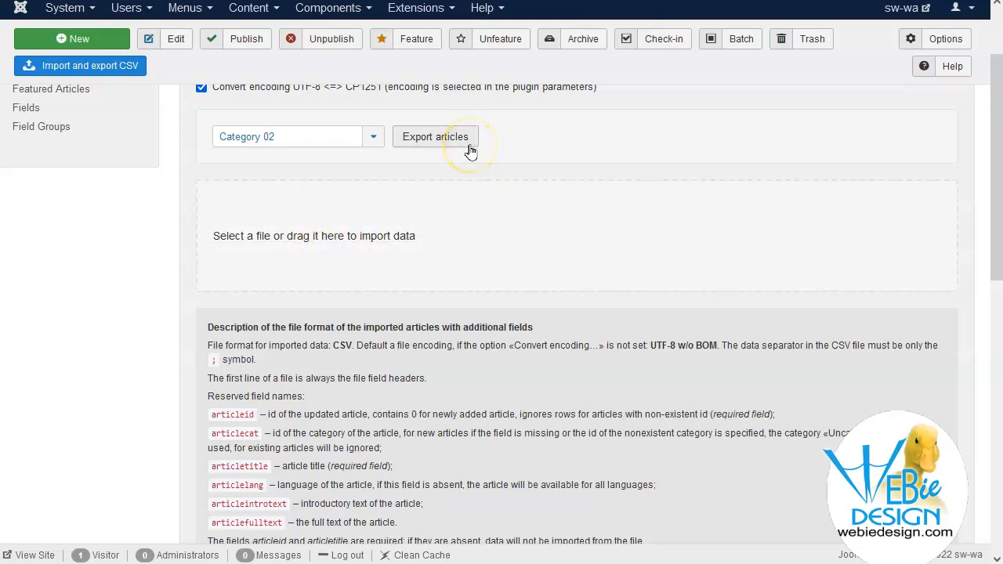
left_click(436, 137)
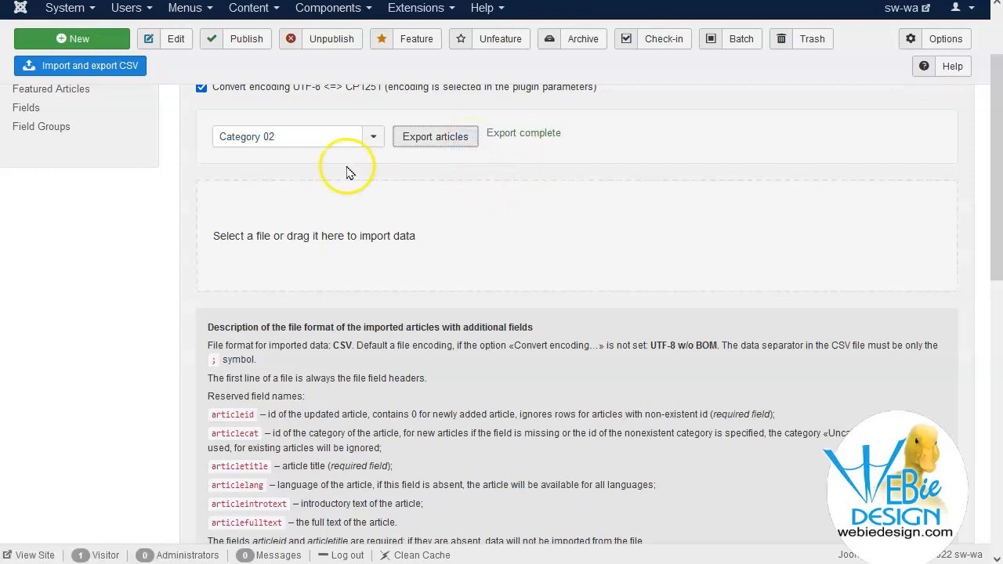
left_click(435, 136)
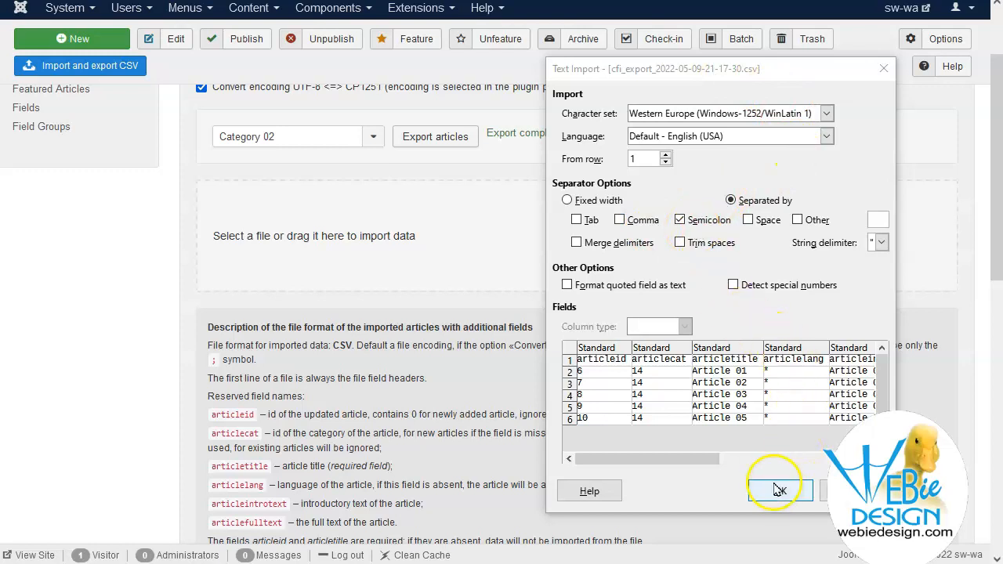
Accept the Text Import settings with Semicolon as separator to load the article CSV
left_click(778, 489)
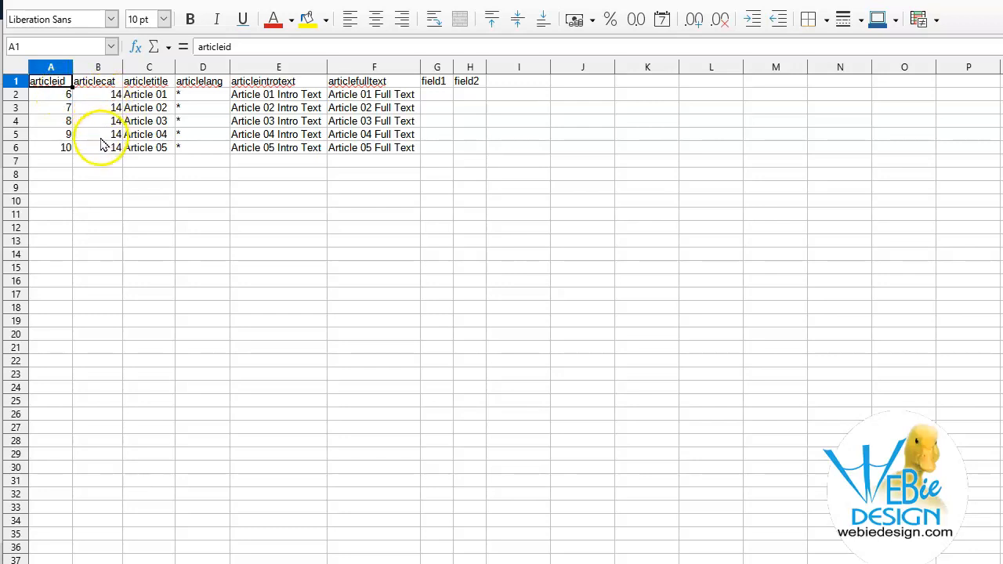
mouse_move(154, 174)
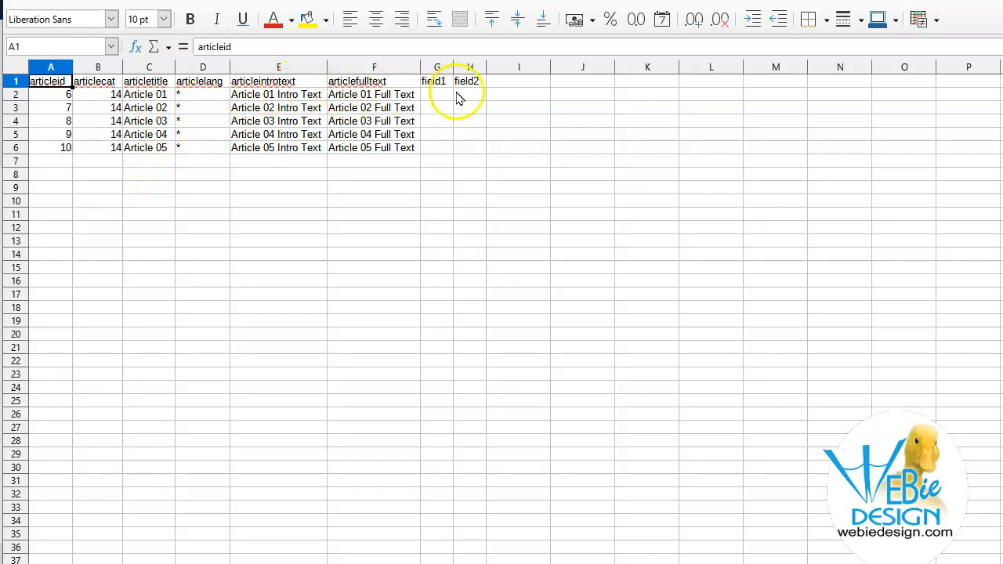
mouse_move(489, 110)
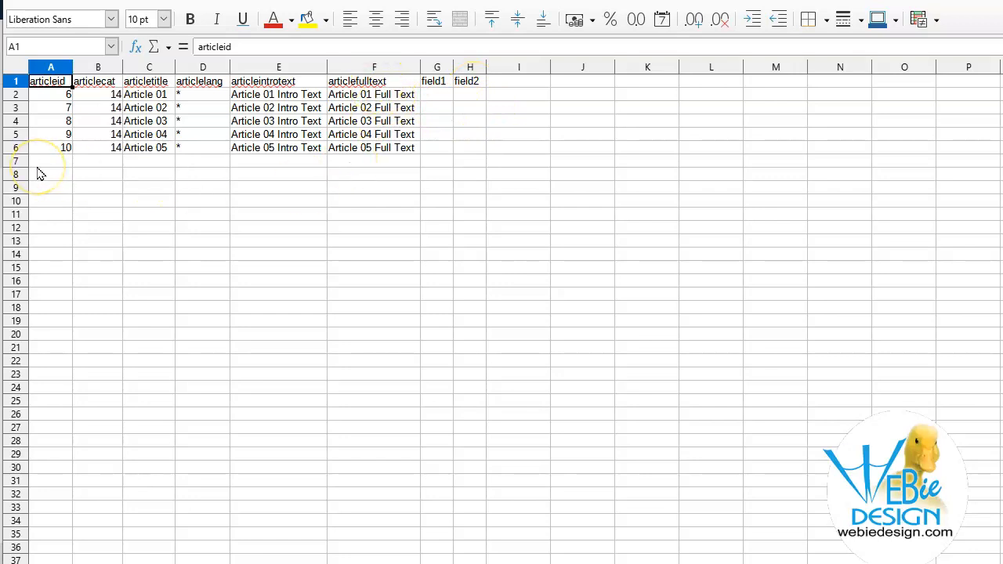
mouse_move(78, 172)
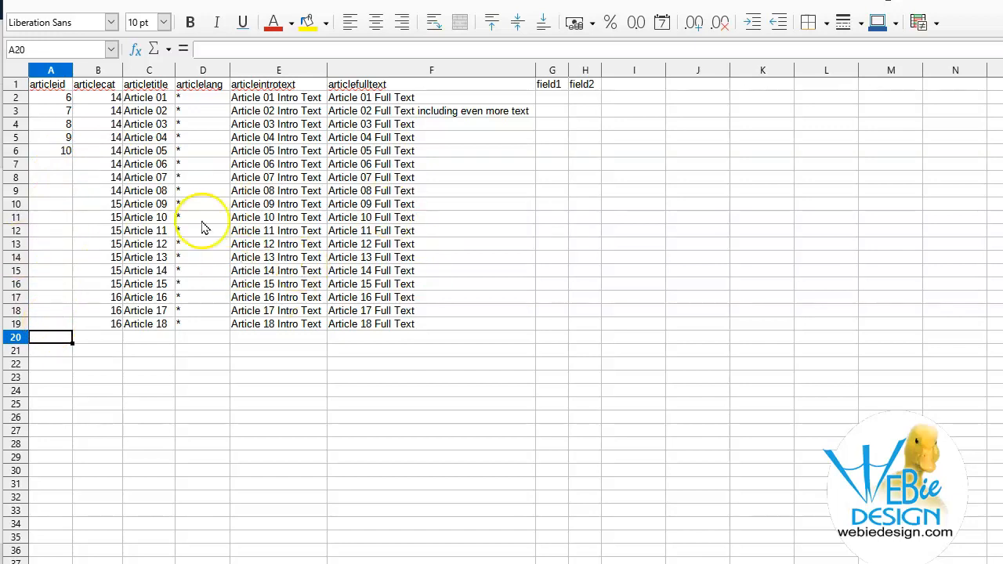
mouse_move(61, 123)
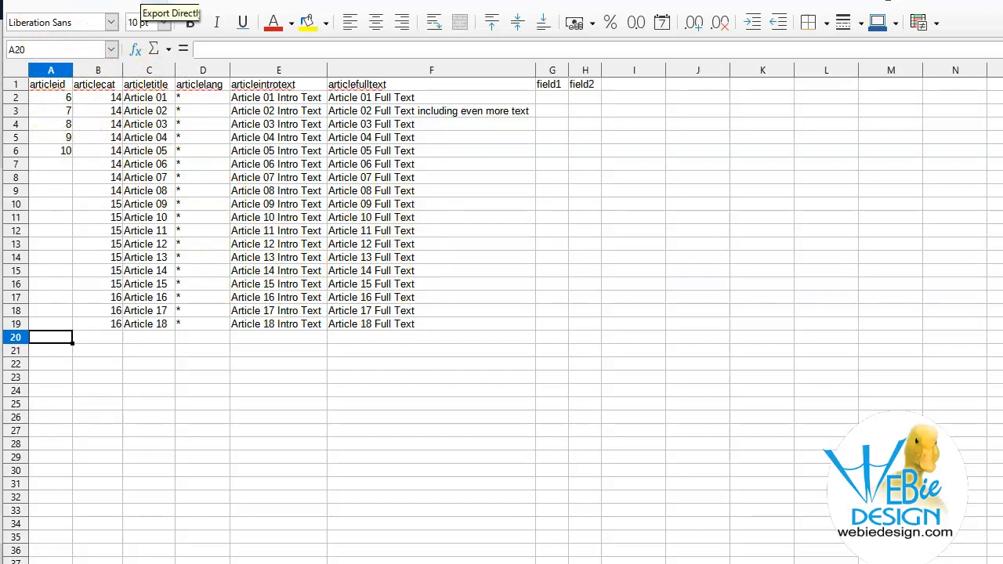
mouse_move(420, 264)
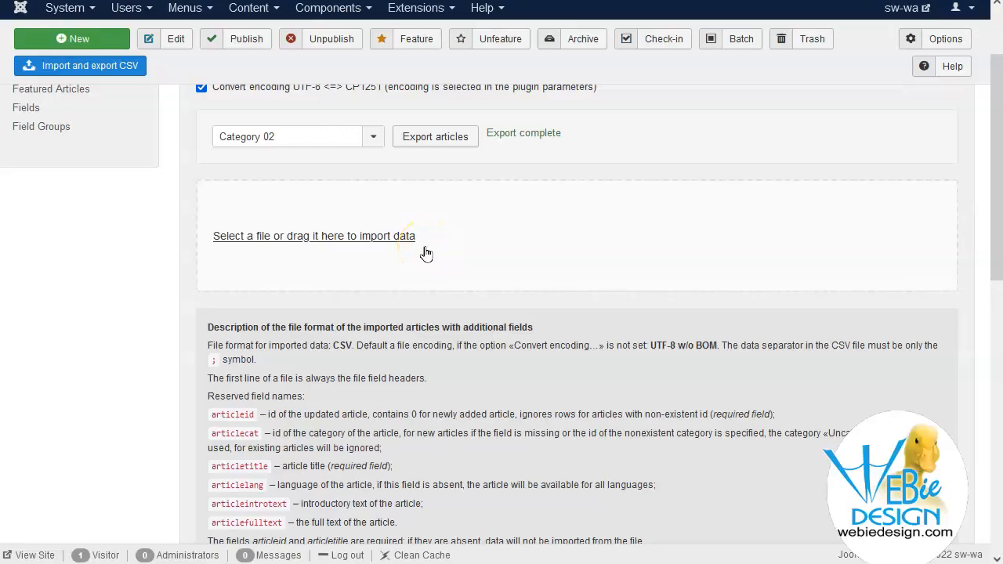
mouse_move(448, 249)
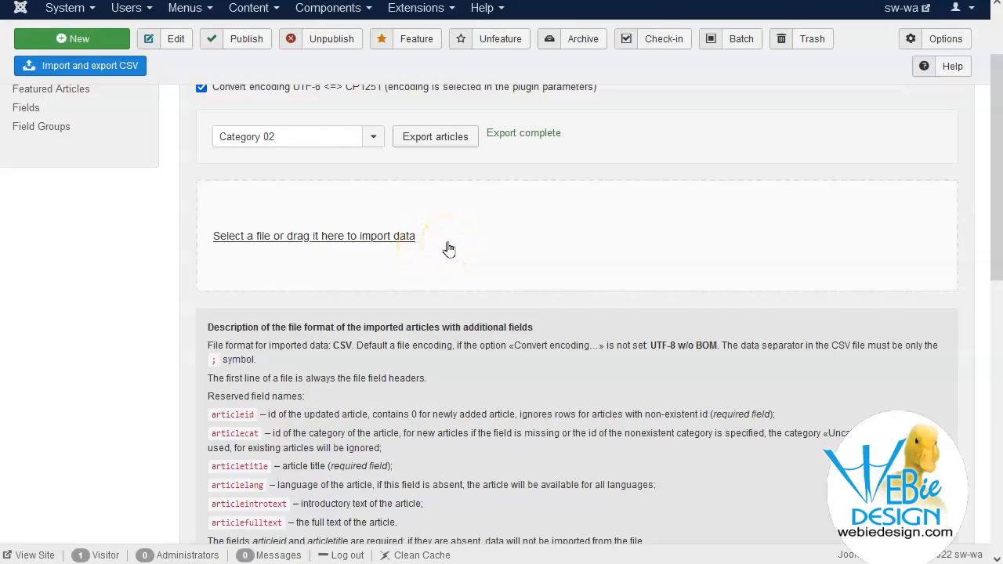
mouse_move(511, 194)
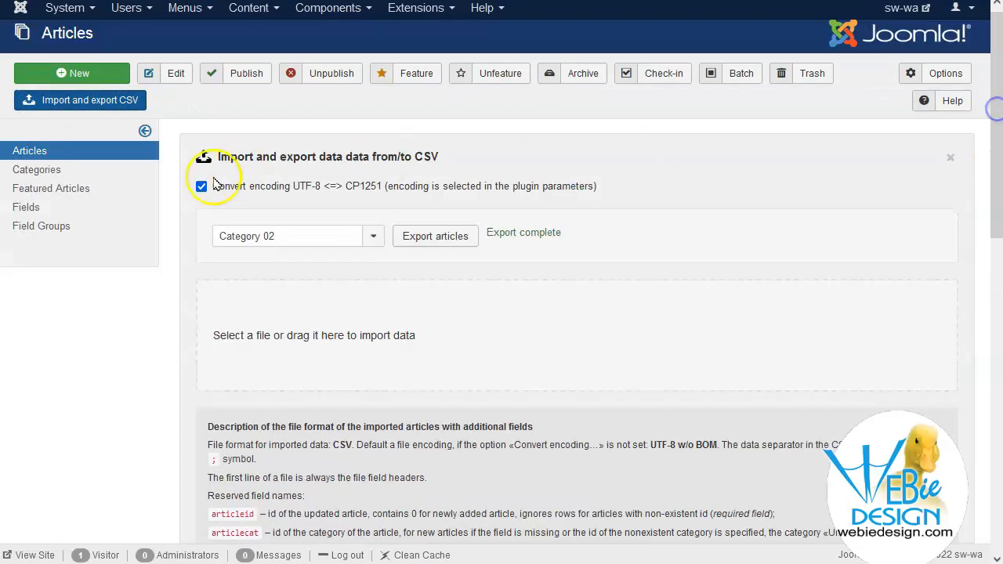
Disable Convert encoding and drop the edited CSV onto CFI, adding 13 new and updating 5 articles
left_click(200, 185)
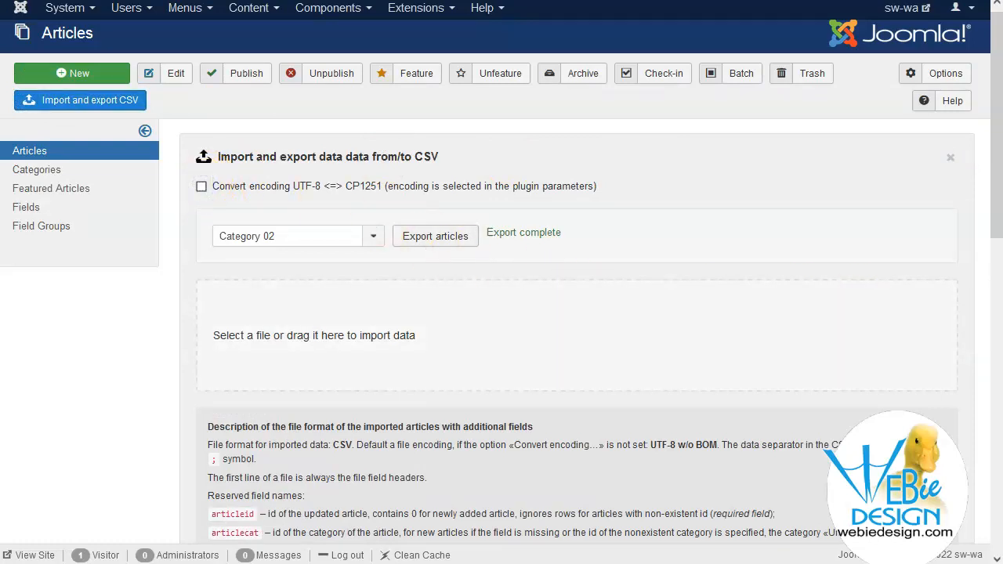
left_click_drag(462, 357, 461, 355)
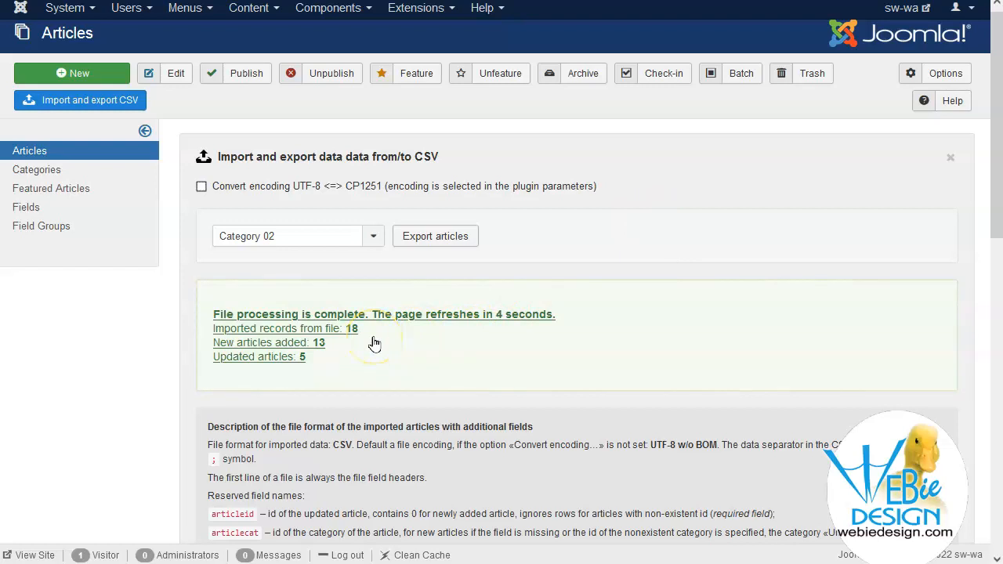
mouse_move(328, 367)
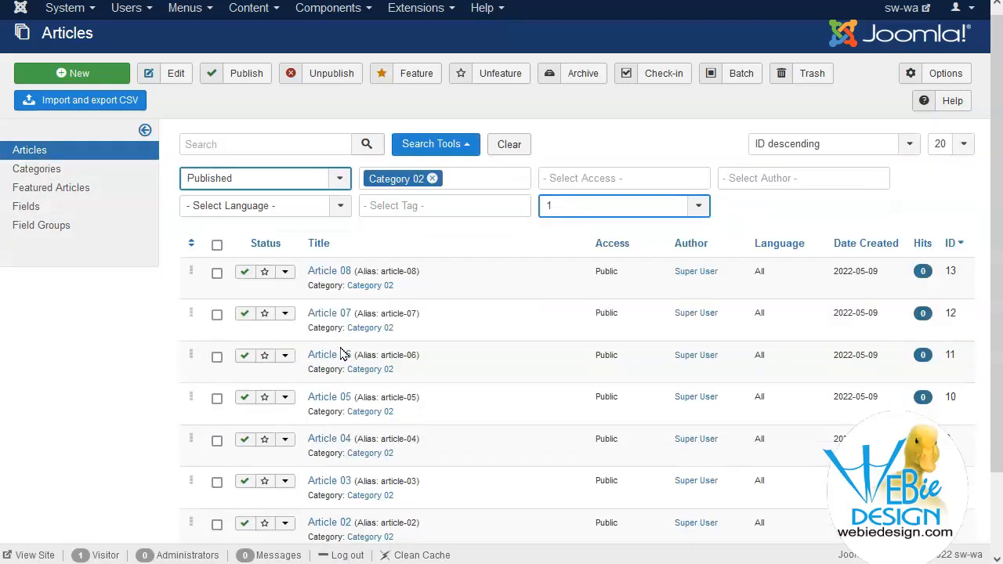
Open Article 02 from the refreshed list to check its extended full text
scroll("down", 3)
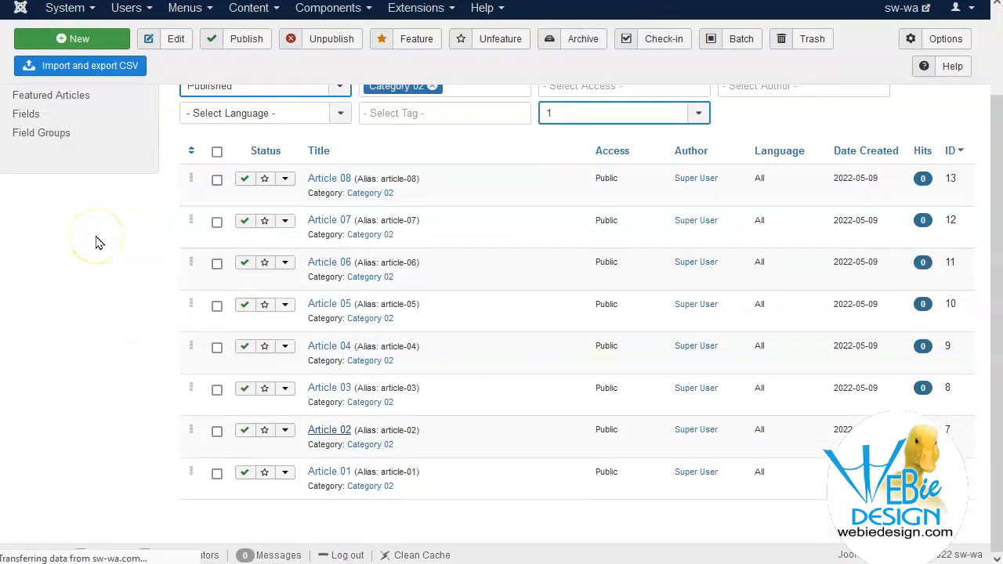
left_click(329, 430)
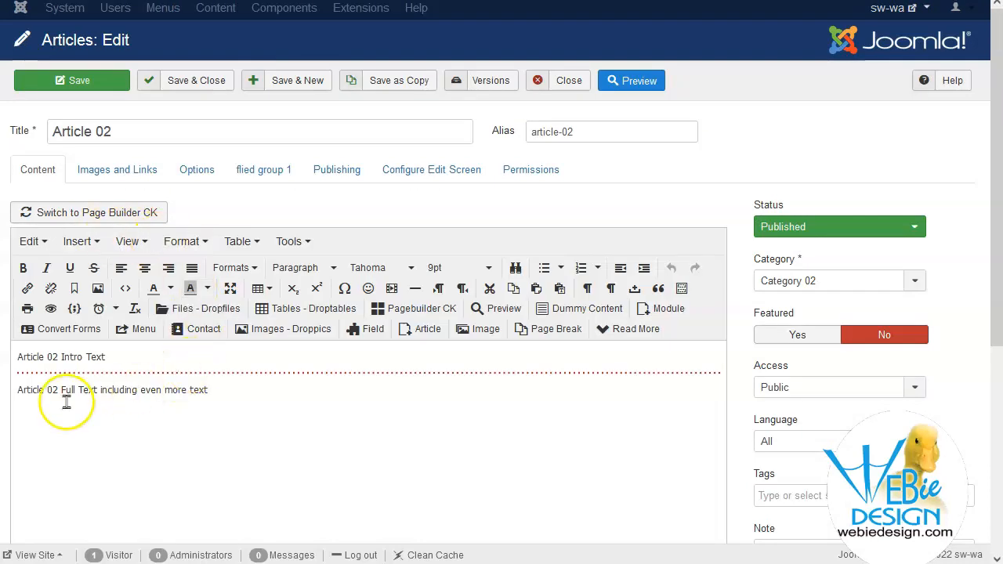
left_click_drag(71, 389, 208, 389)
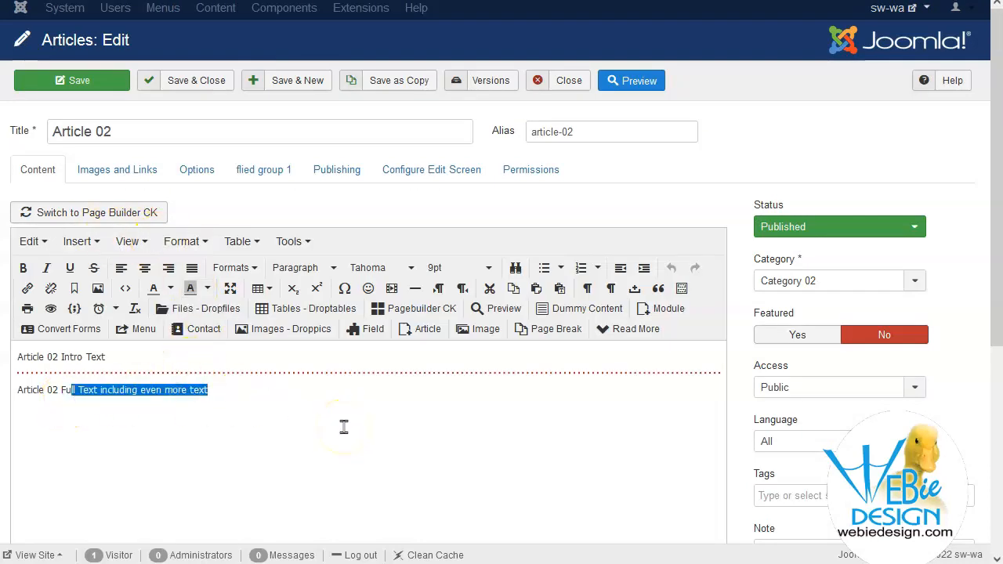
mouse_move(728, 127)
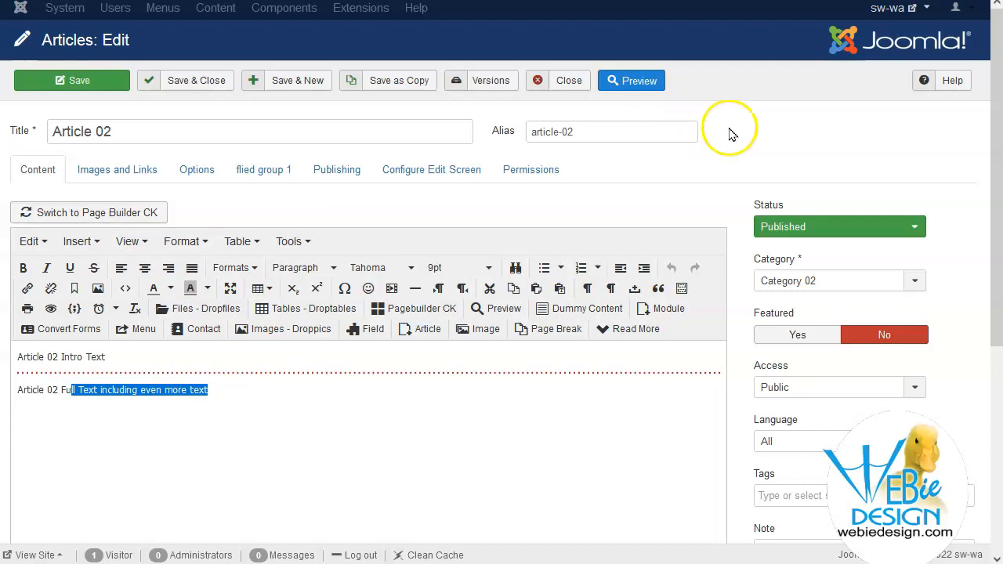